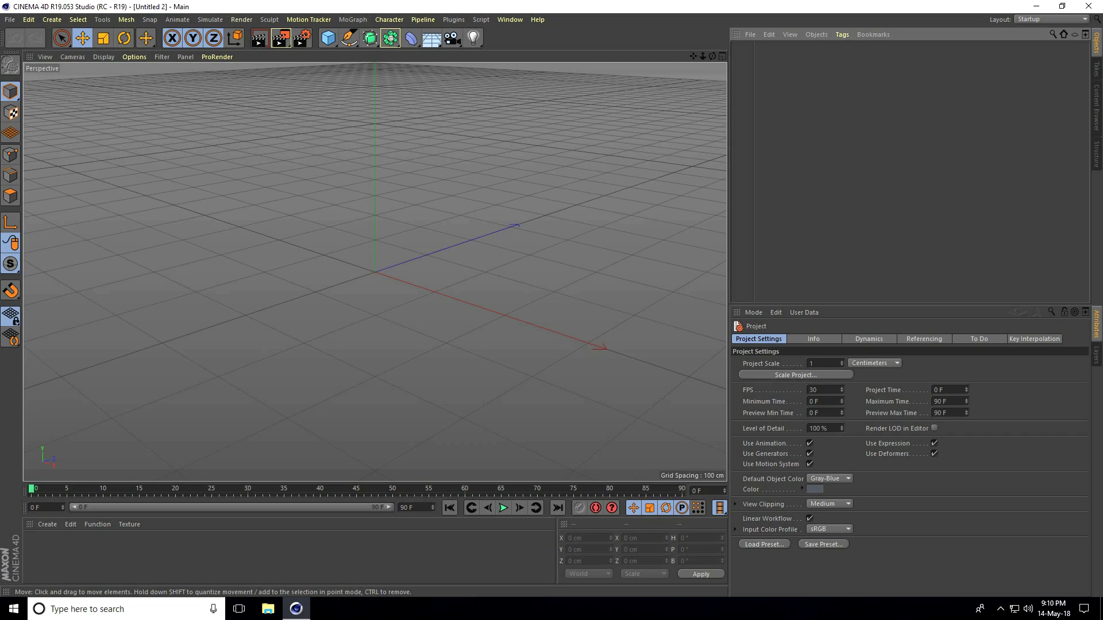
mouse_move(465, 273)
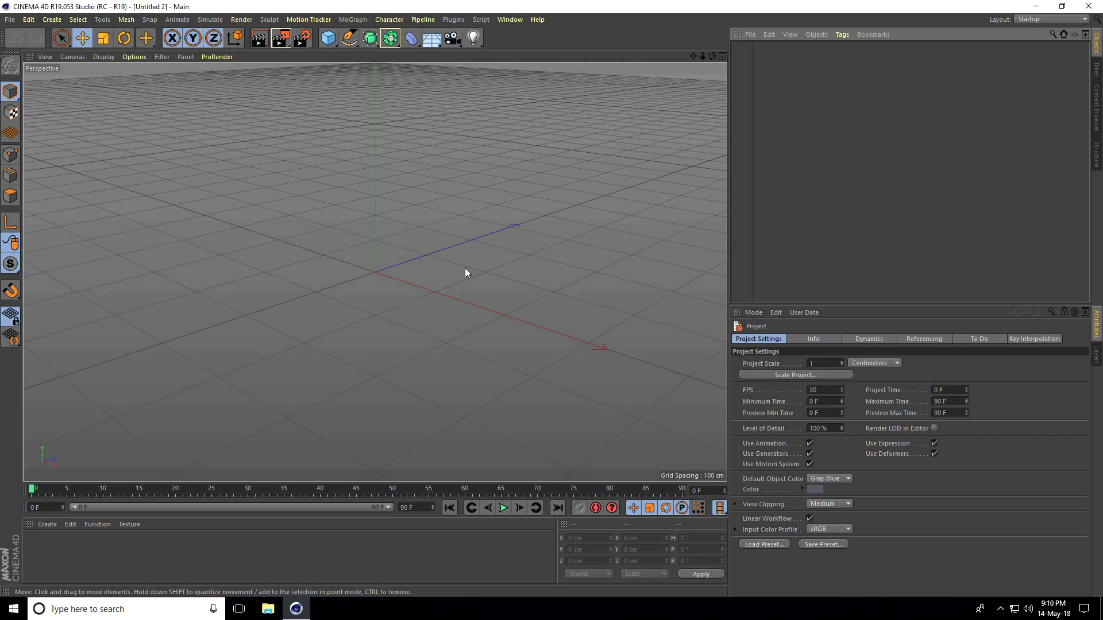
mouse_move(345, 52)
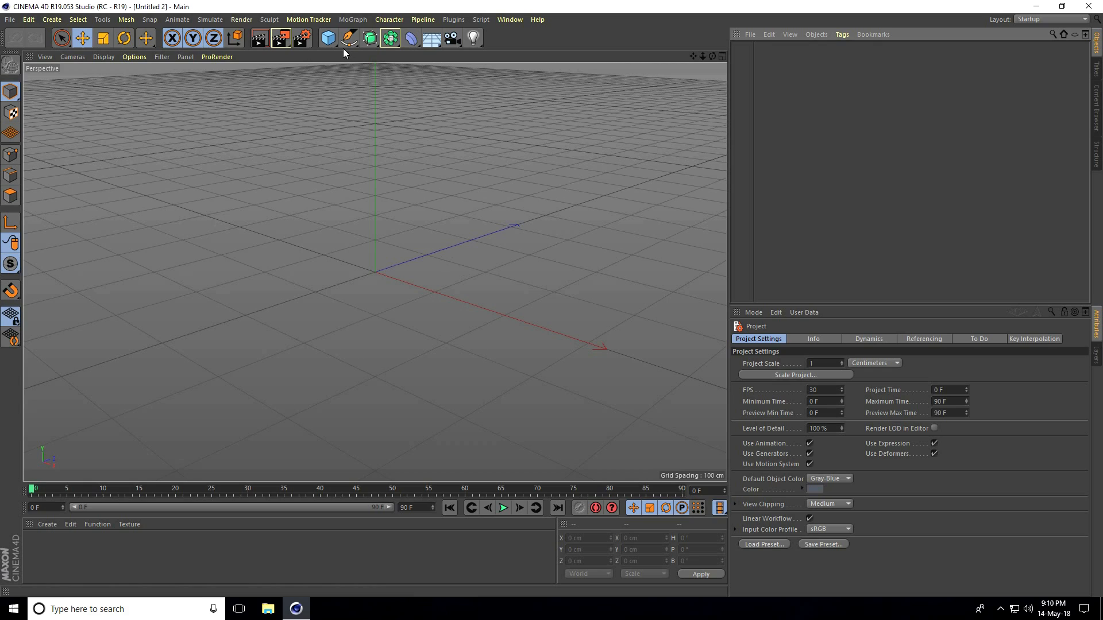
- Add a Circle spline with 100 cm radius and Subdivided intermediate points
left_click(349, 39)
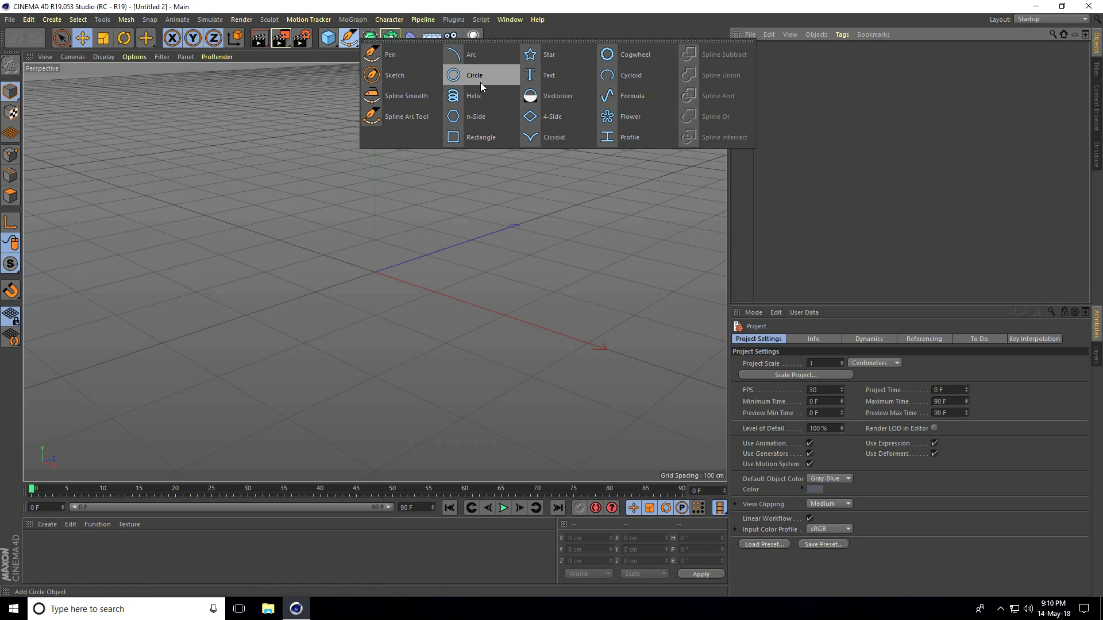
left_click(474, 76)
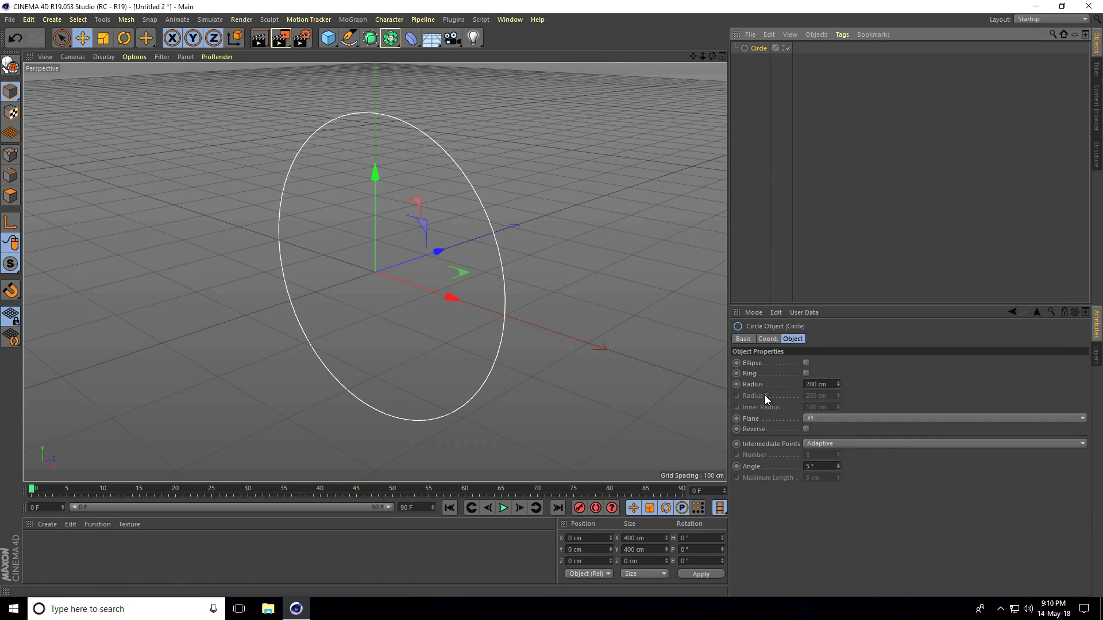
triple_click(818, 384)
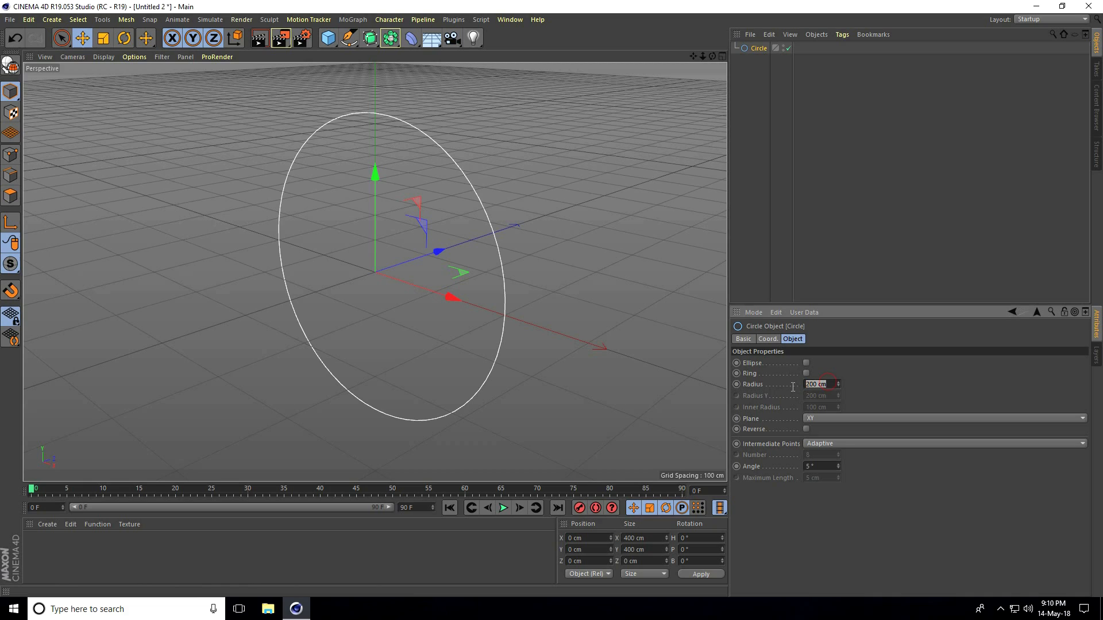
type("100")
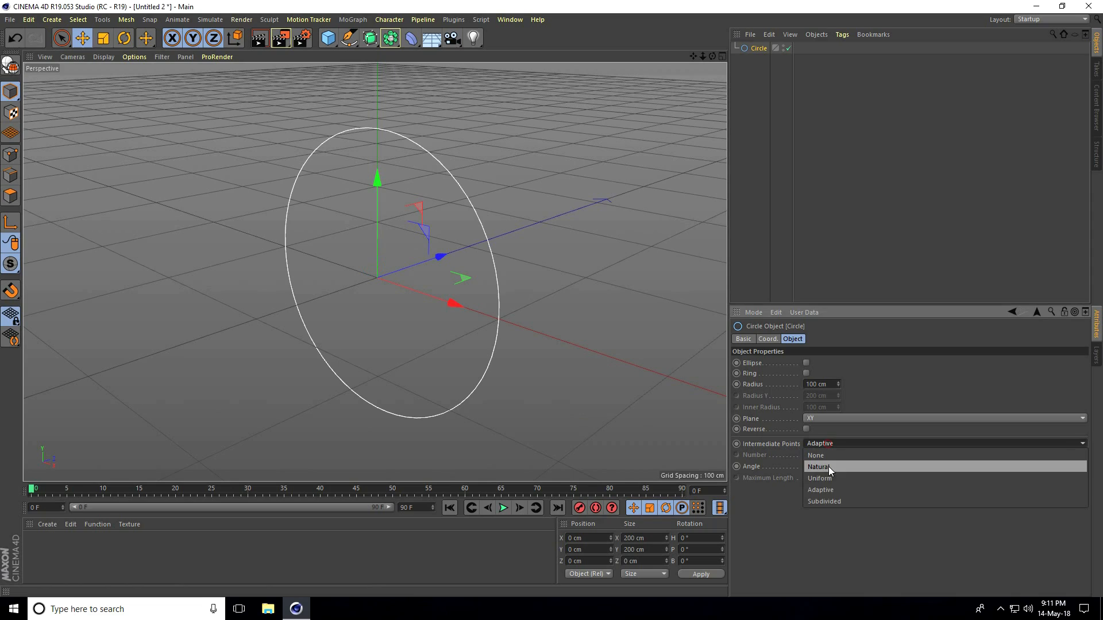
left_click(823, 501)
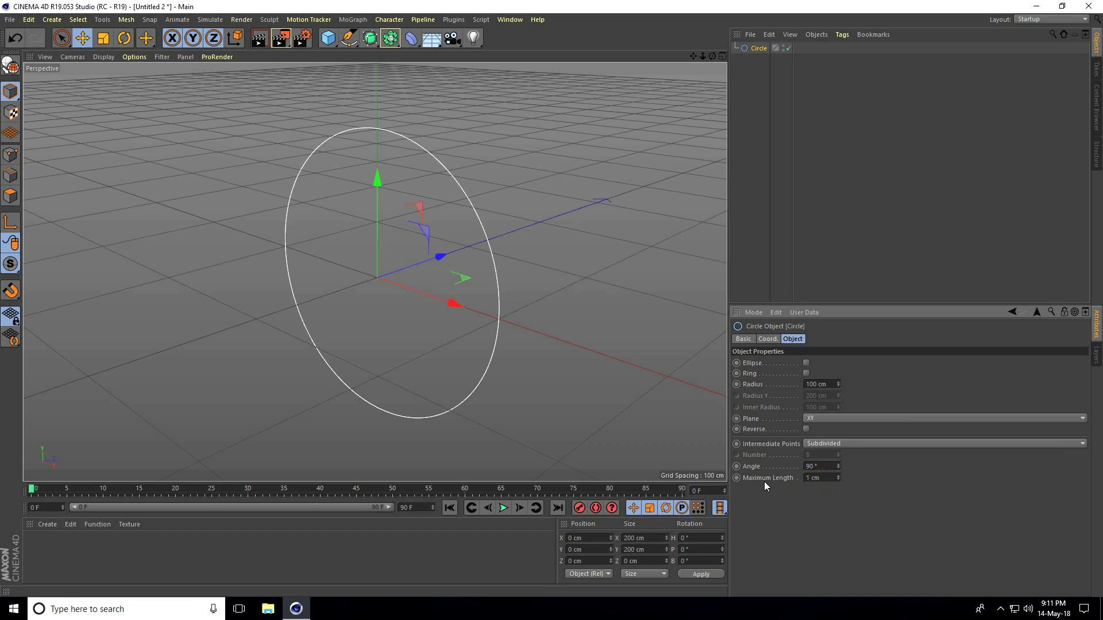
mouse_move(516, 196)
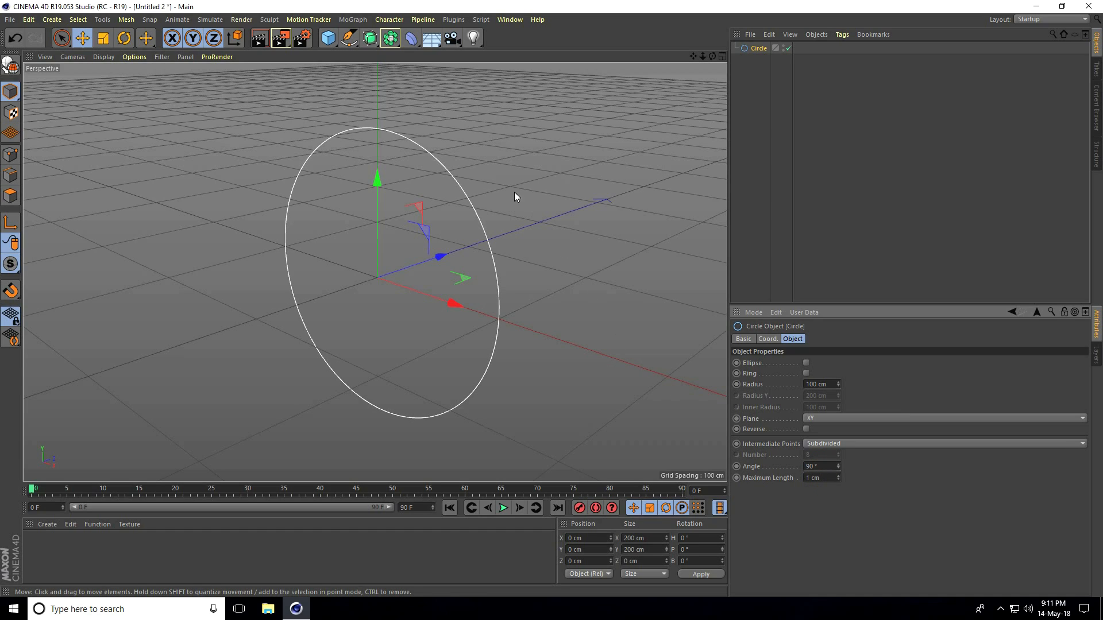
- Add a second Circle spline of 0.5 cm radius and a Sweep generator
left_click(346, 37)
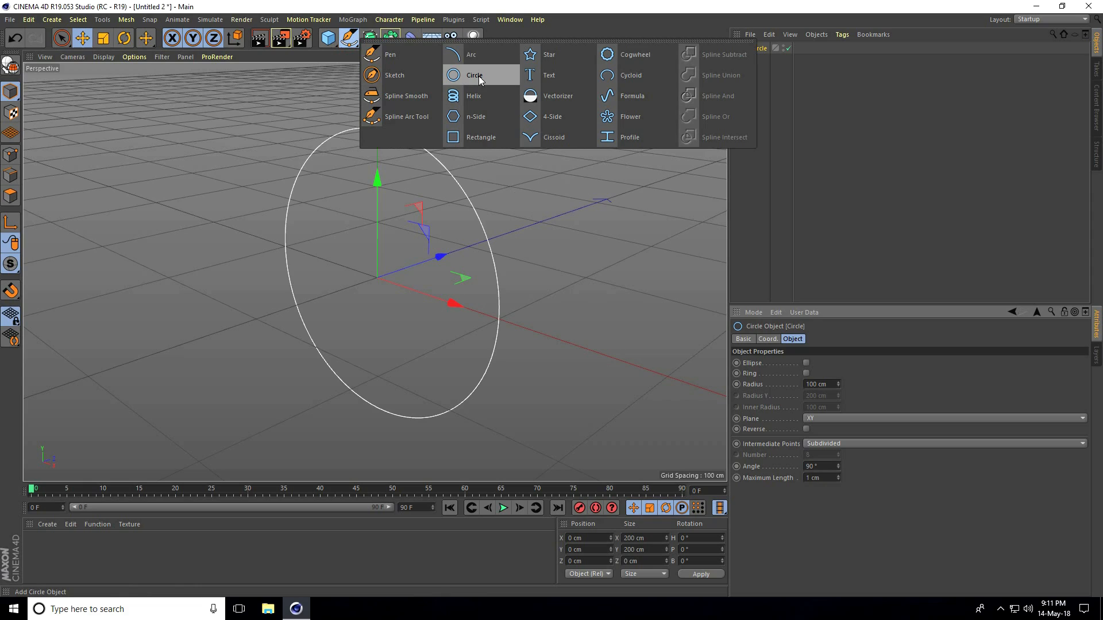
left_click(474, 76)
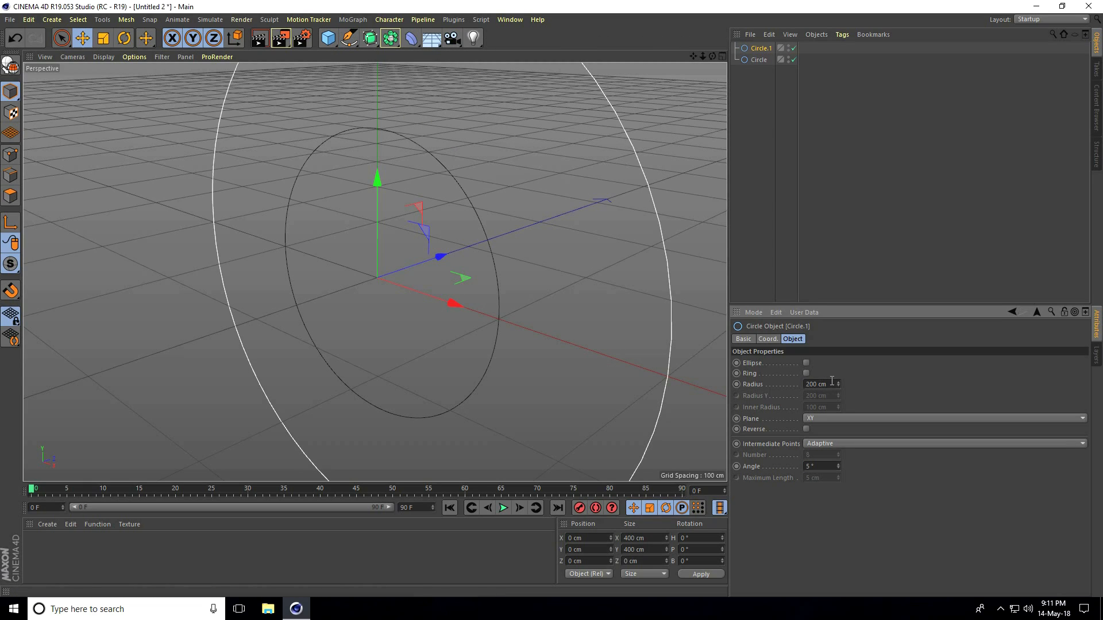
triple_click(816, 384)
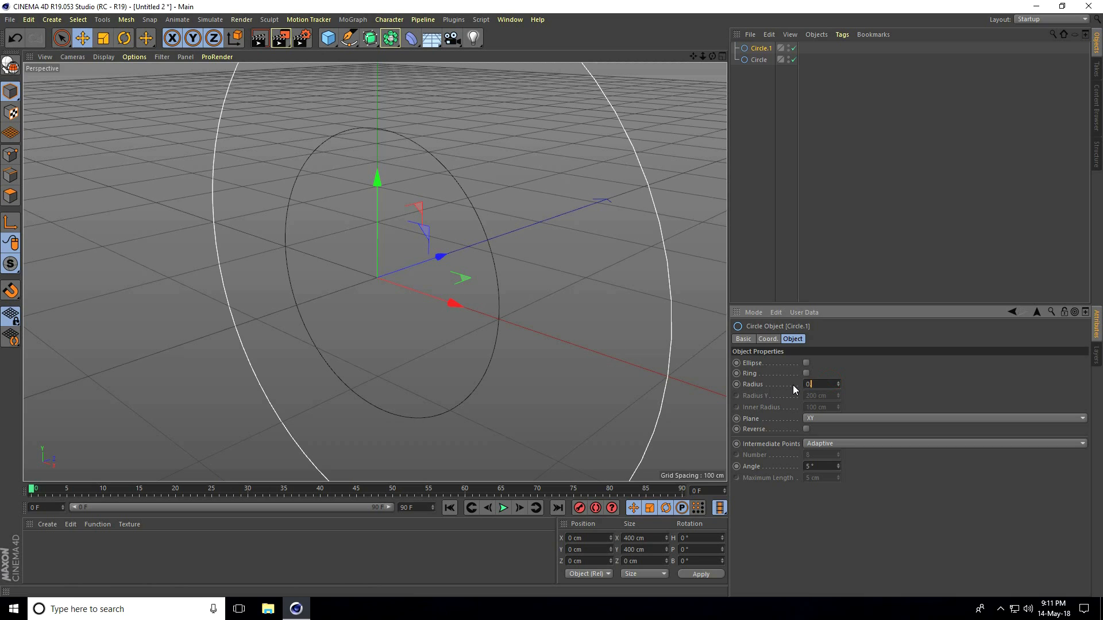
type("0.5 cm")
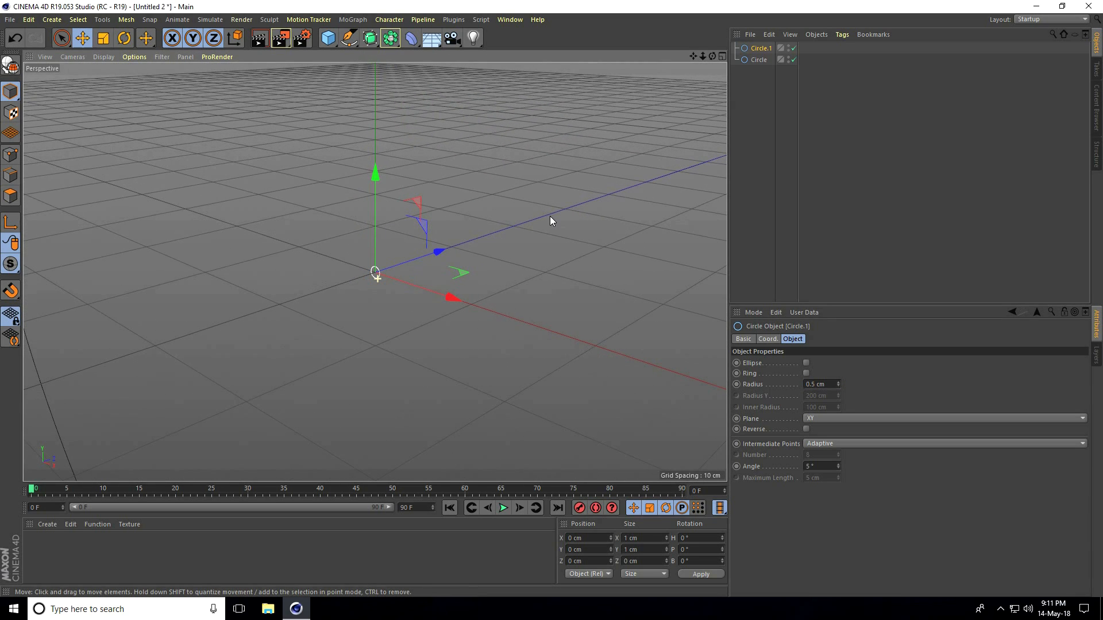
left_click(369, 38)
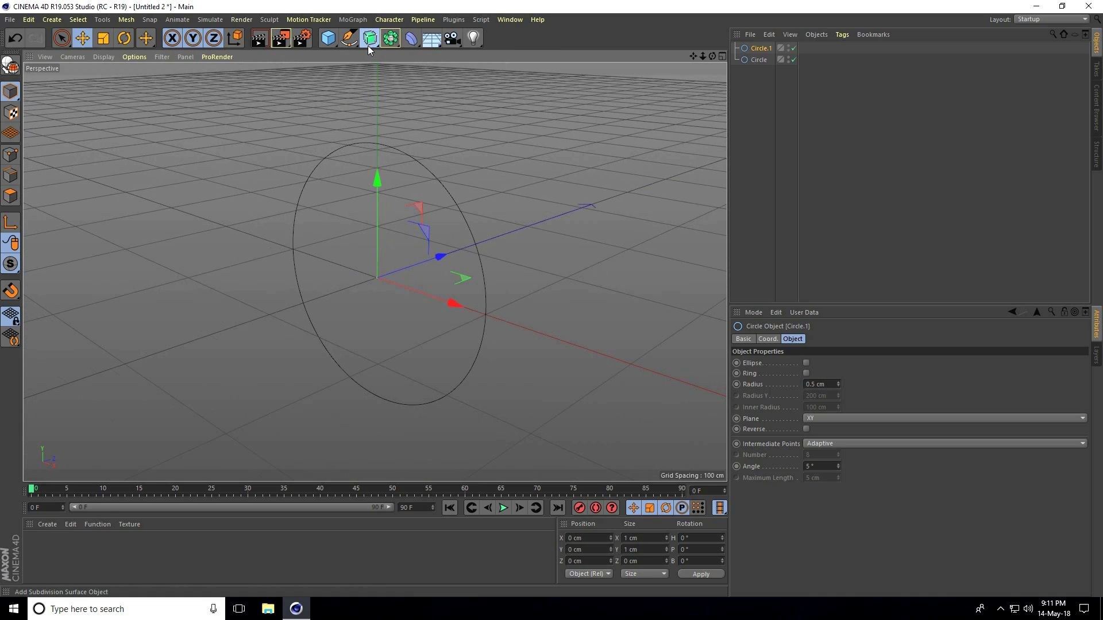
left_click(369, 38)
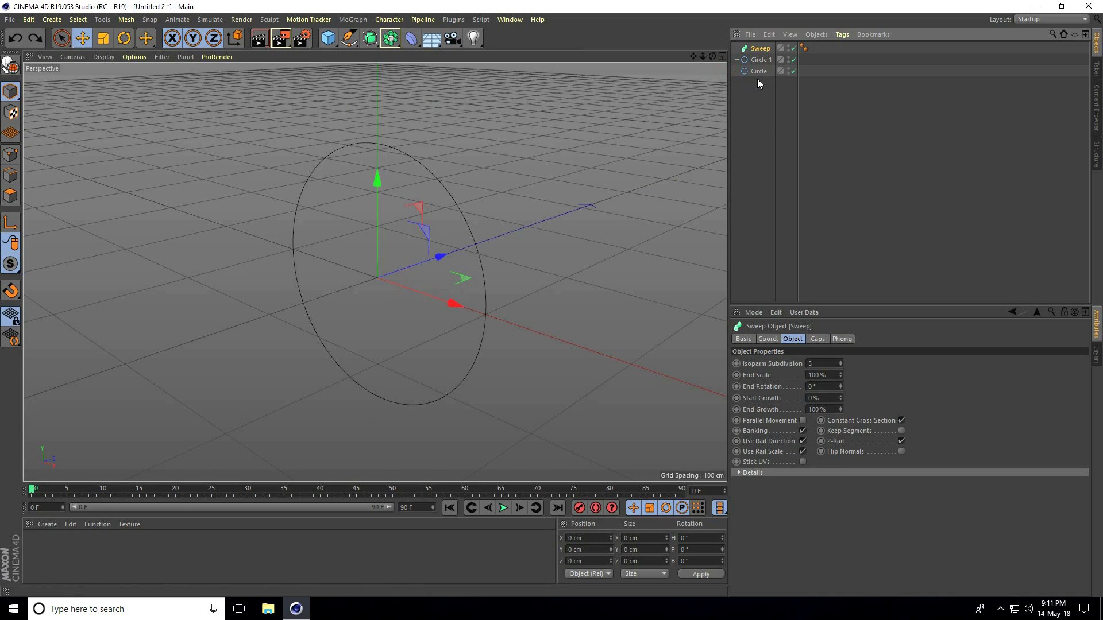
- Nest both circles under the Sweep to form a thin tube ring
left_click(758, 59)
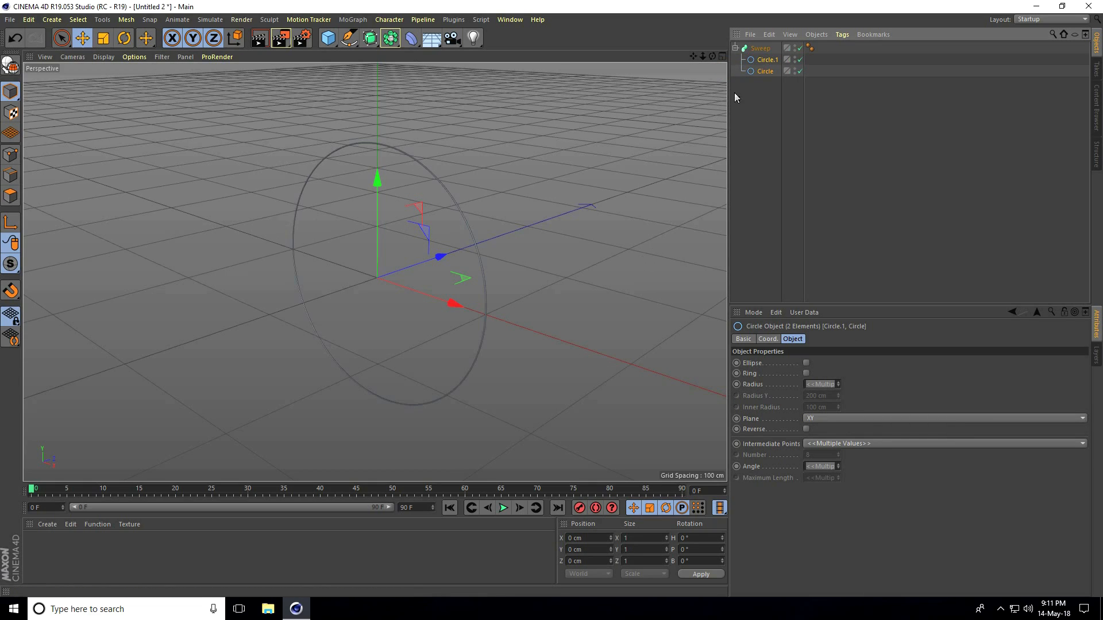
left_click(761, 48)
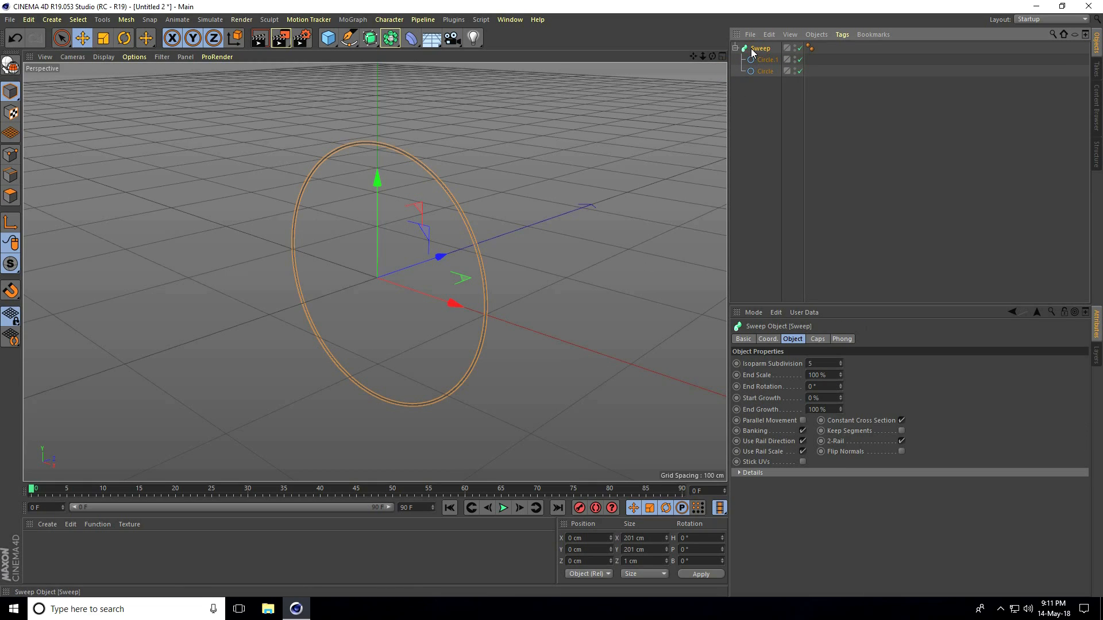
left_click(352, 20)
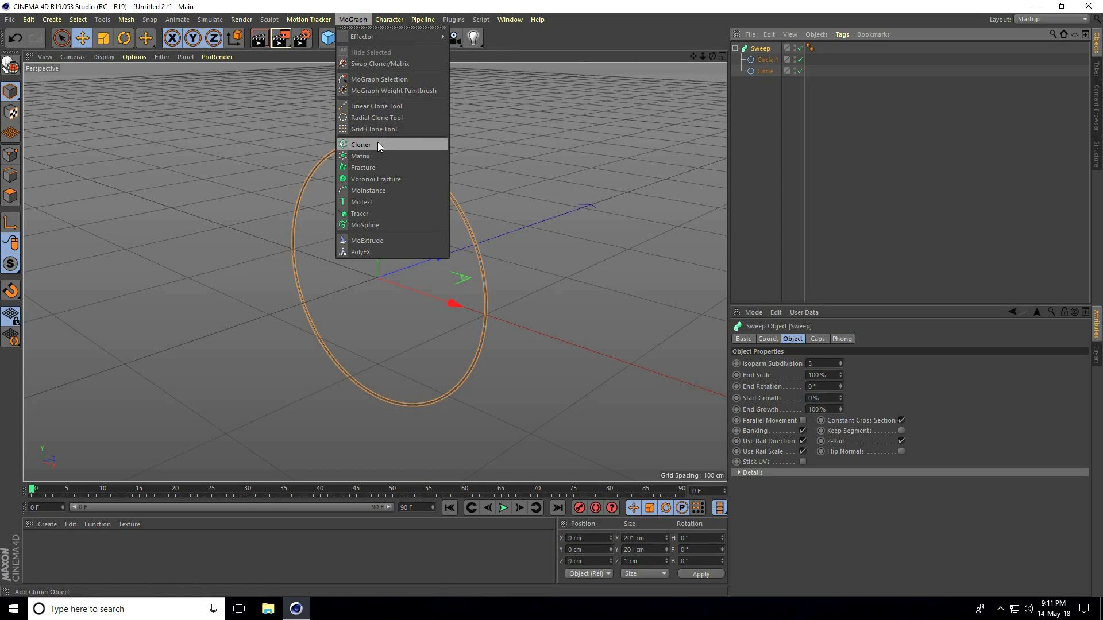
- Place the Sweep inside a new Cloner with Count 20 and adjusted transforms
left_click(360, 144)
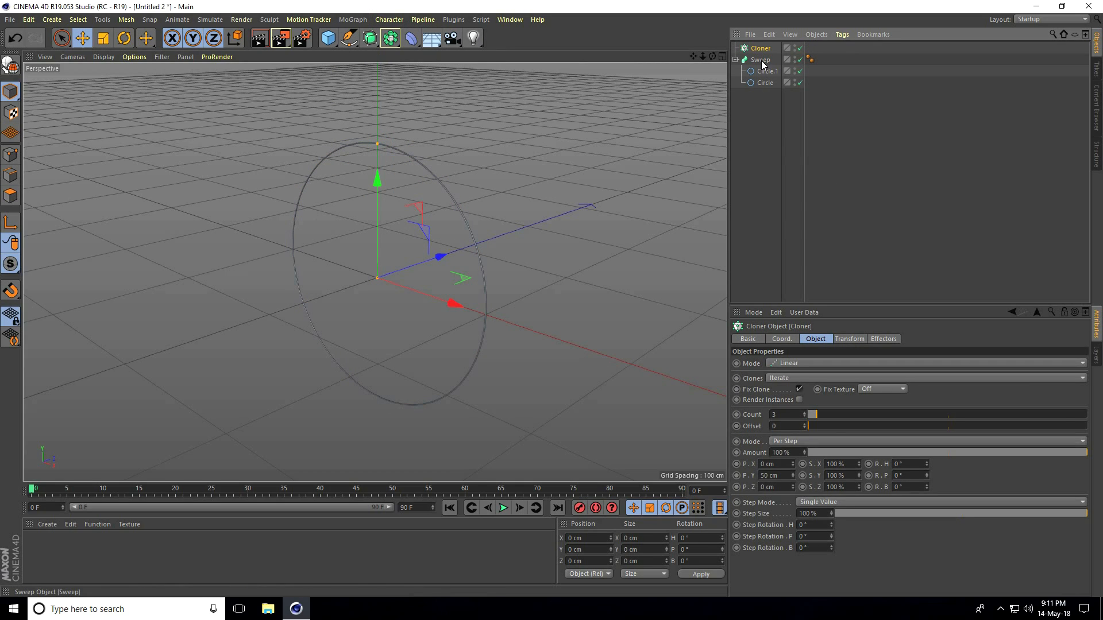
left_click(761, 58)
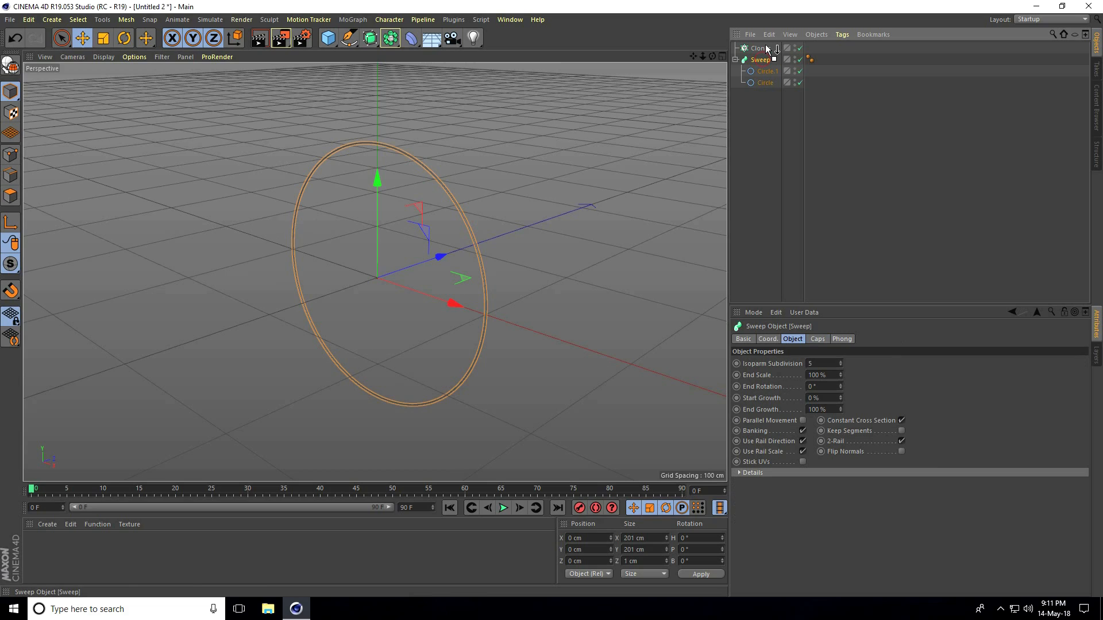
left_click(760, 49)
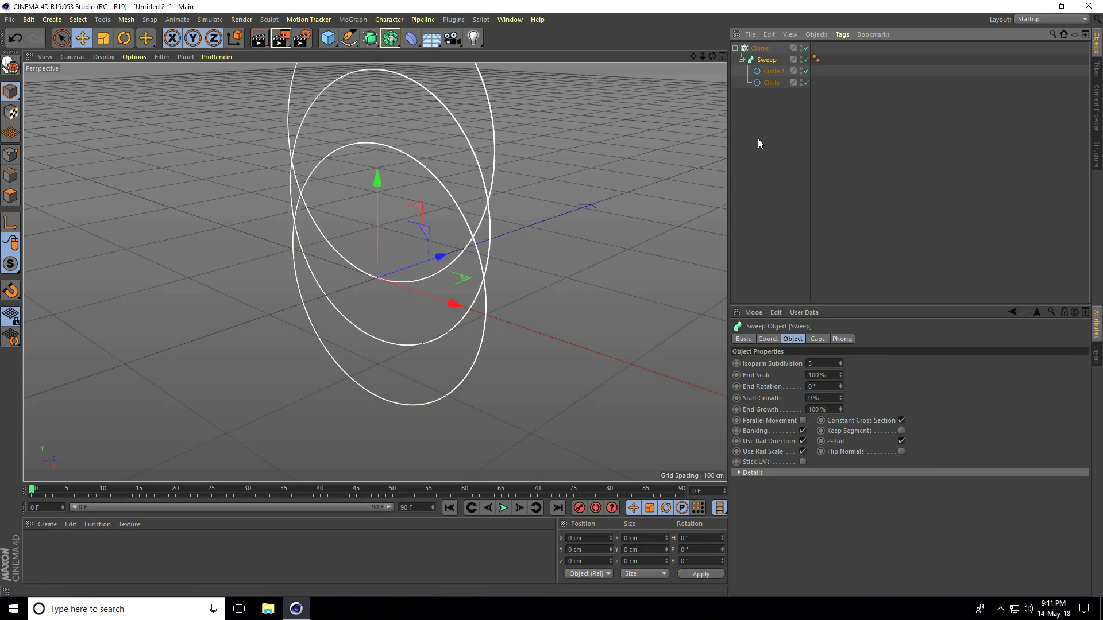
left_click(760, 49)
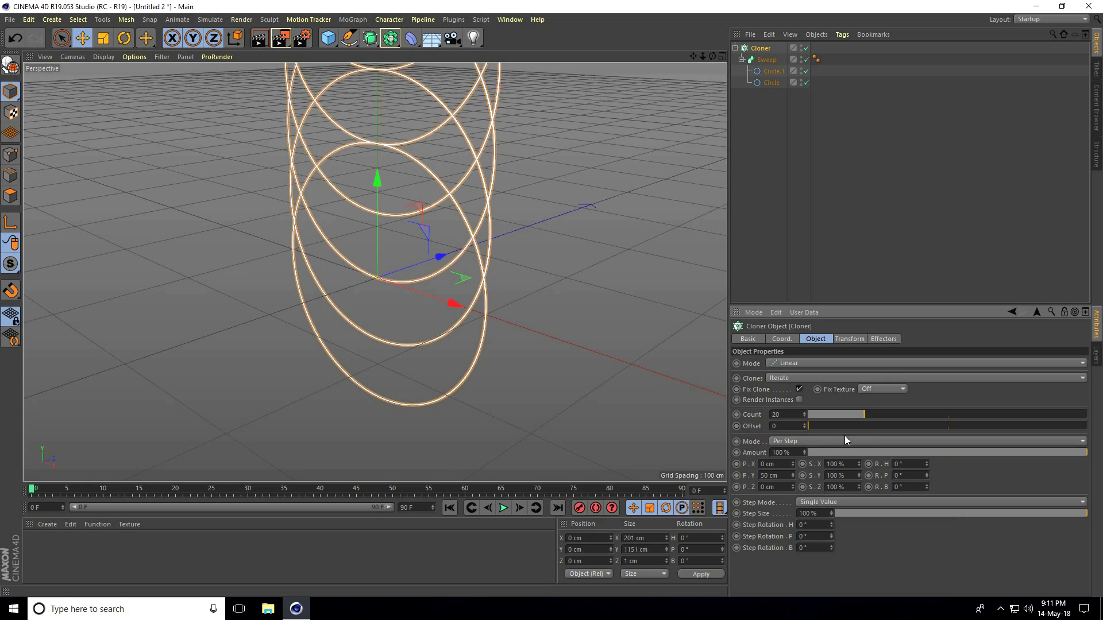
triple_click(771, 475)
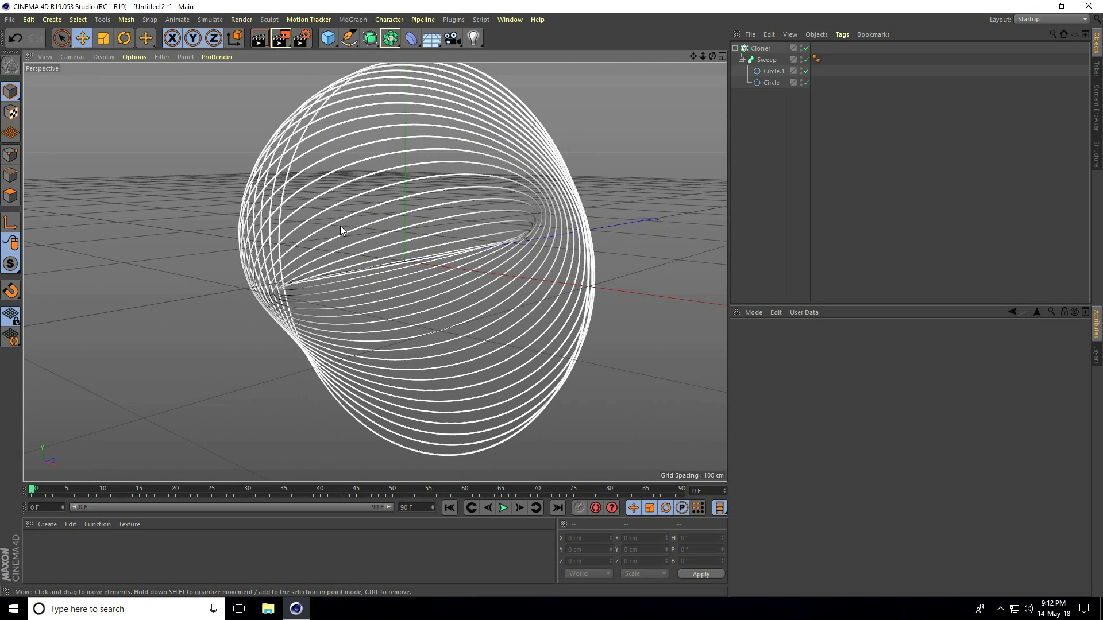
- Add a Shader effector using Noise with 500% global scale, speed 2, loop period 3
left_click(353, 19)
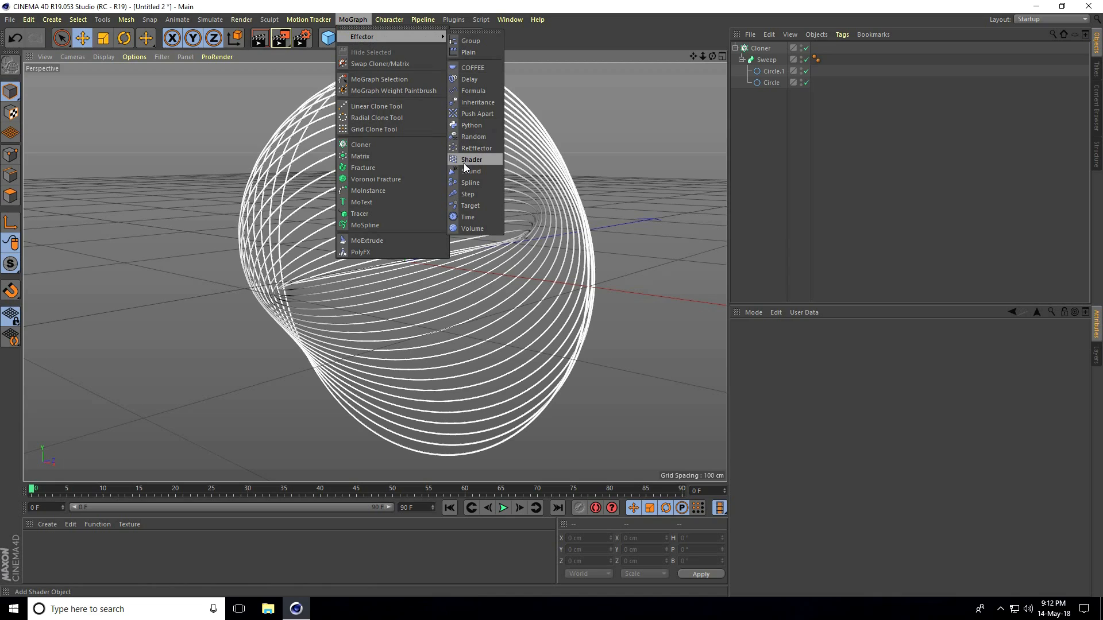
left_click(472, 158)
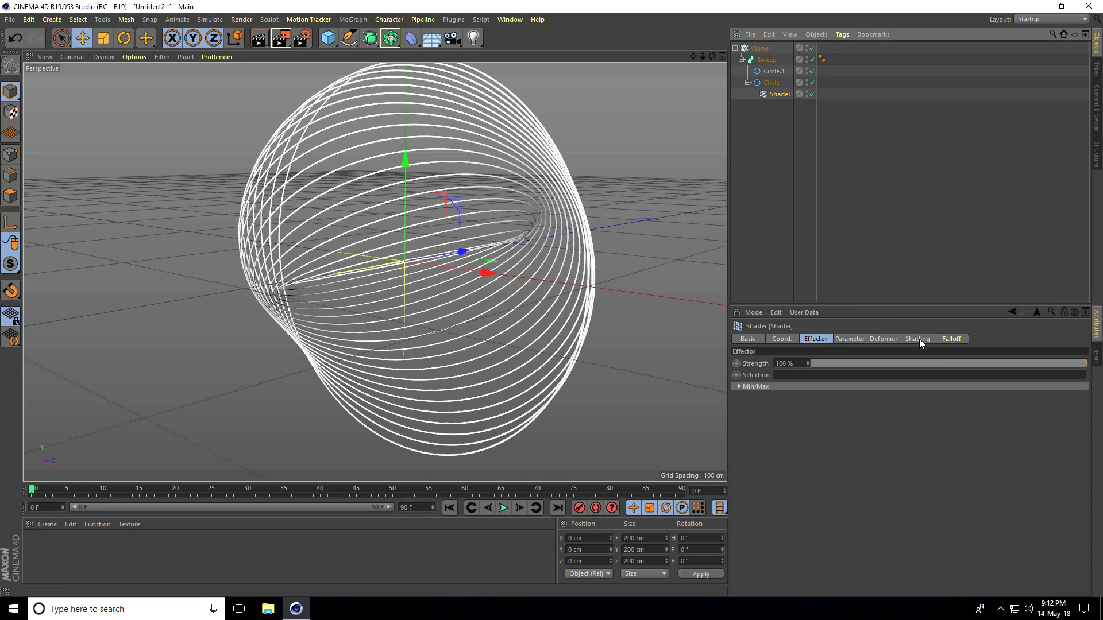
left_click(917, 338)
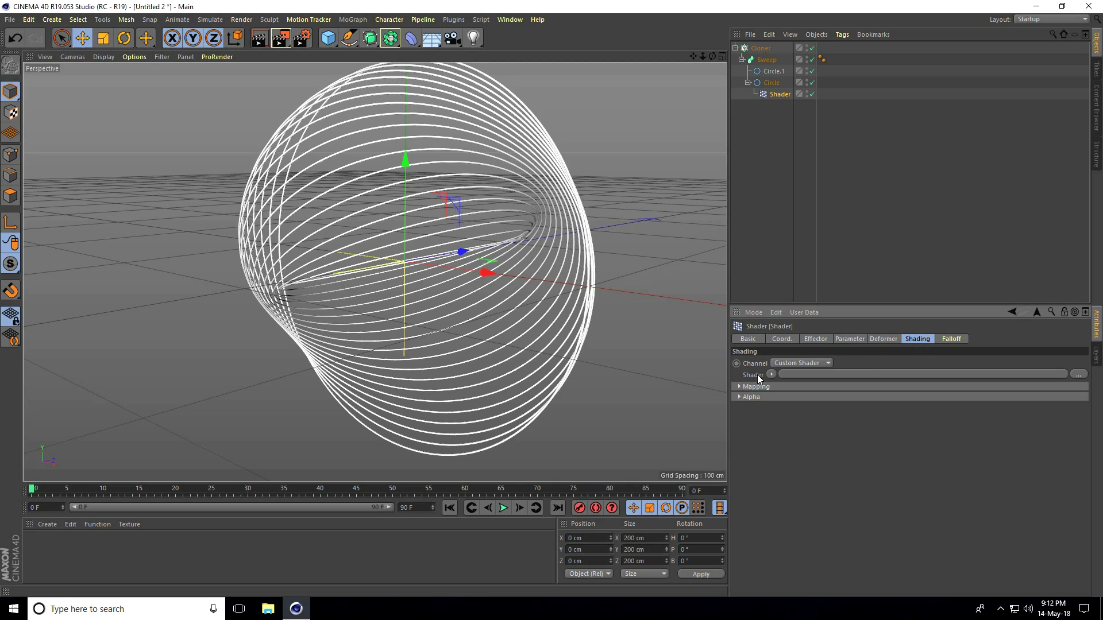
left_click(771, 375)
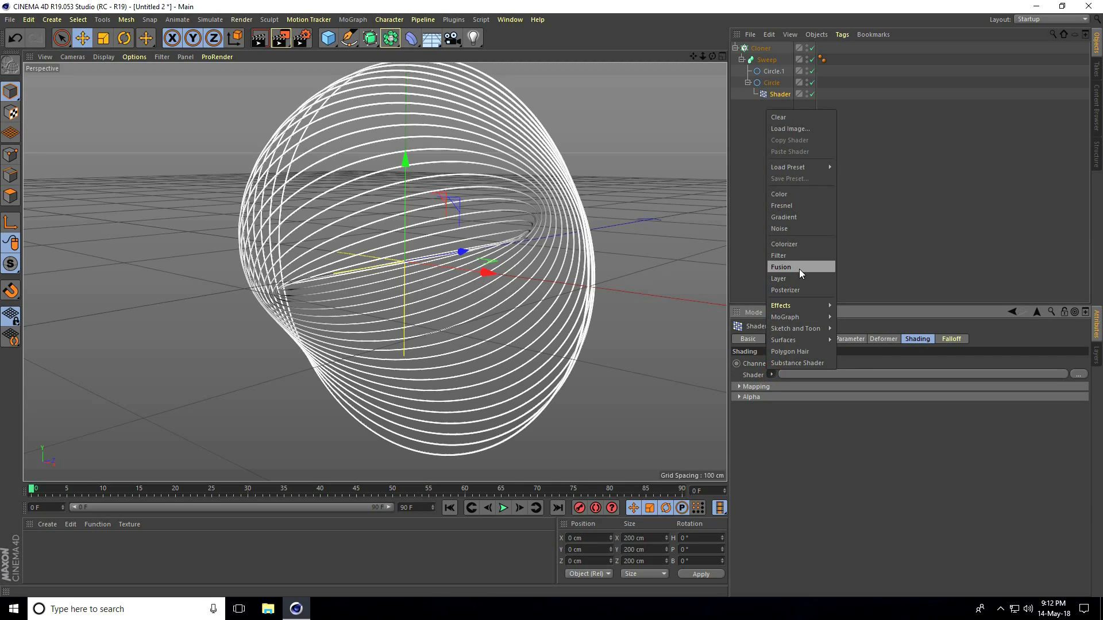
left_click(779, 228)
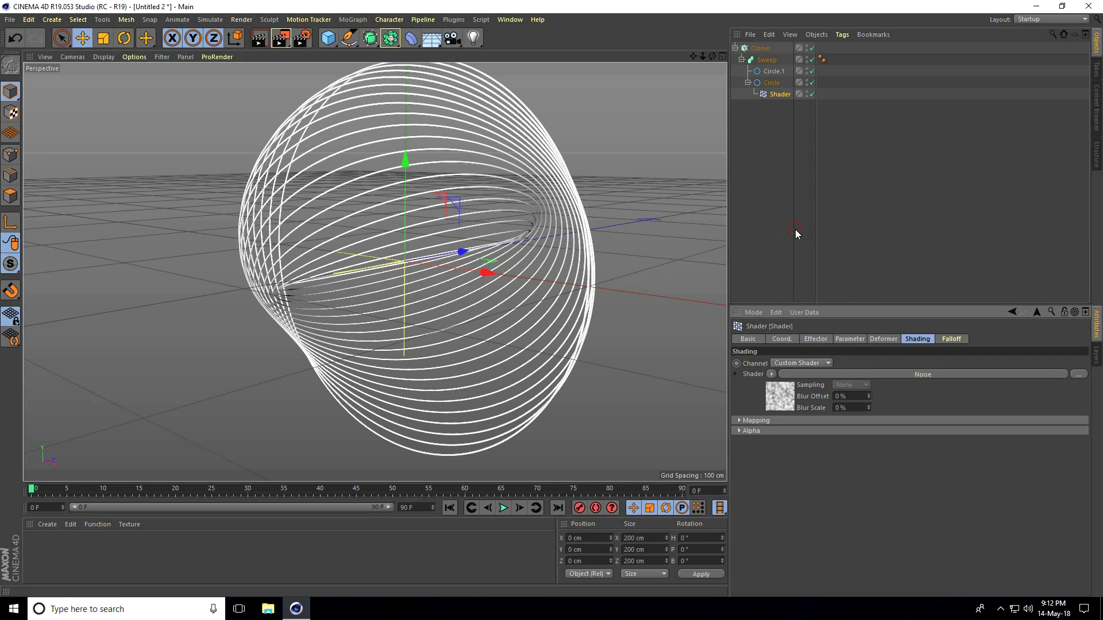
mouse_move(779, 401)
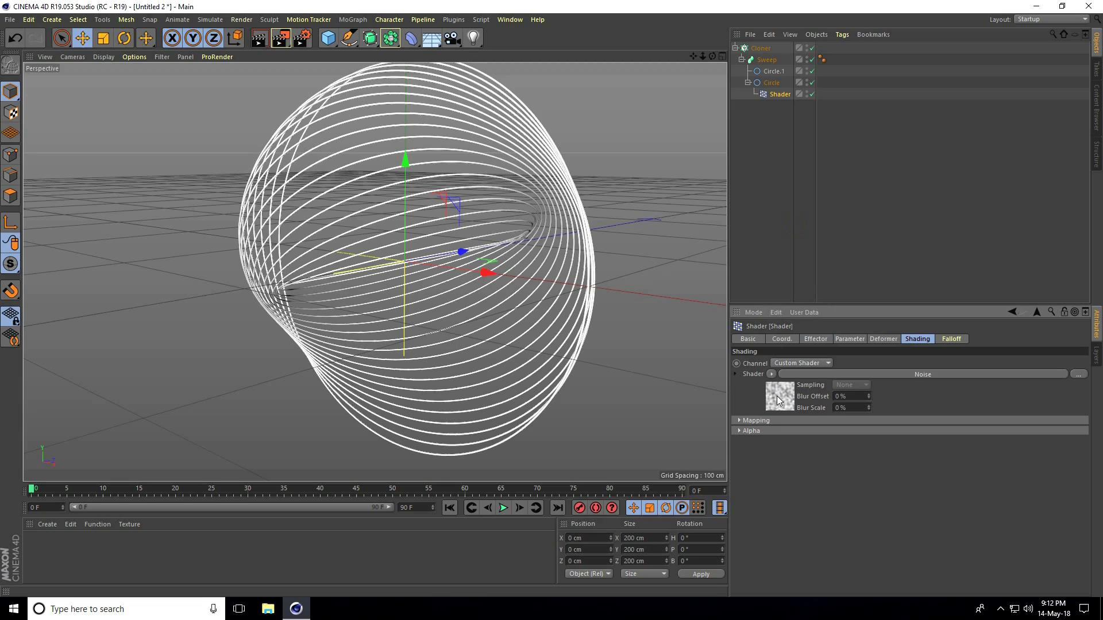
left_click(773, 396)
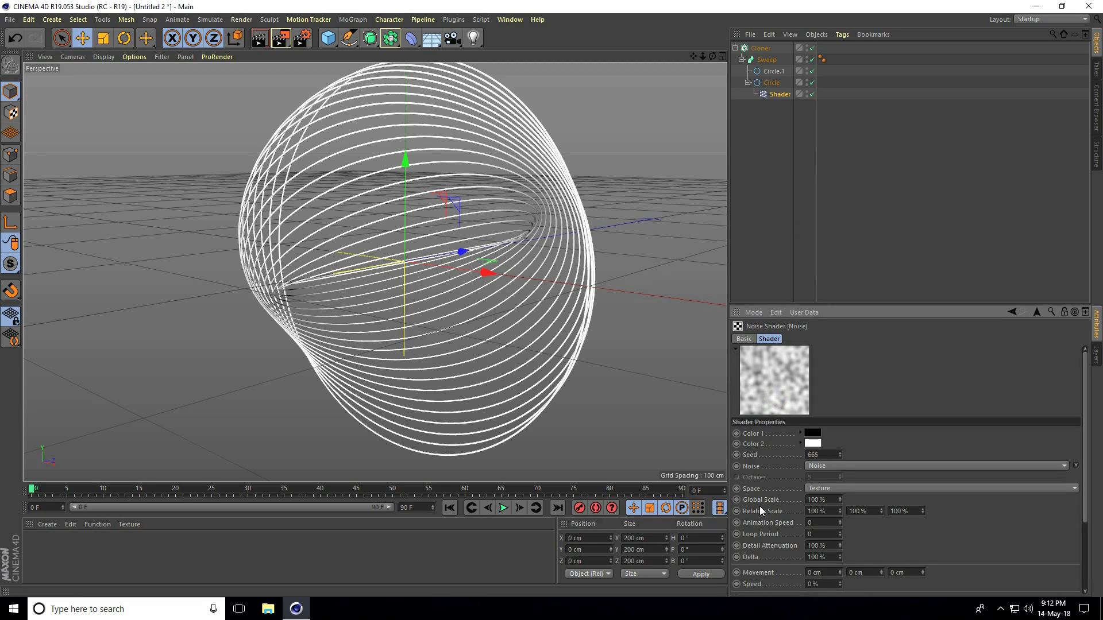
triple_click(822, 500)
type("500")
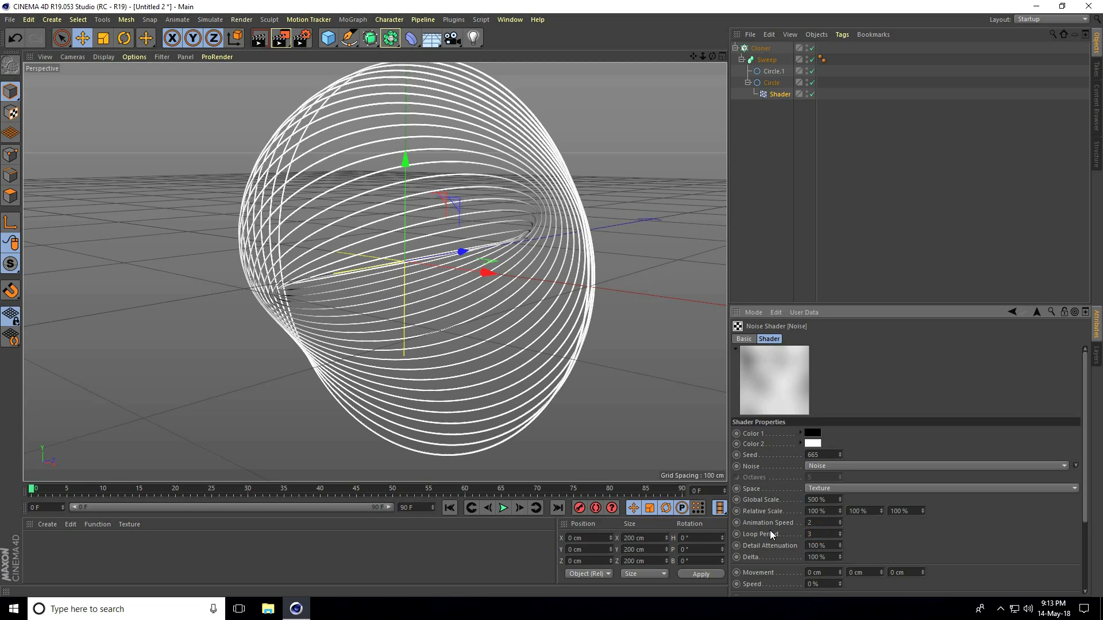
- Preview the noise animation, then return to the Shader effector's shading settings
left_click(502, 507)
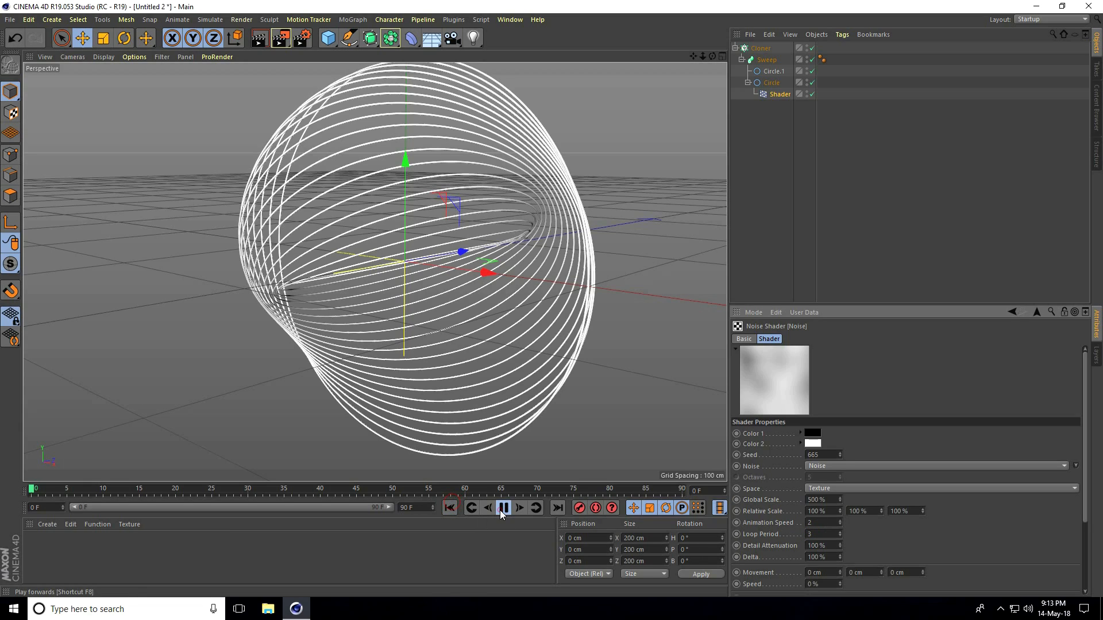
left_click(505, 507)
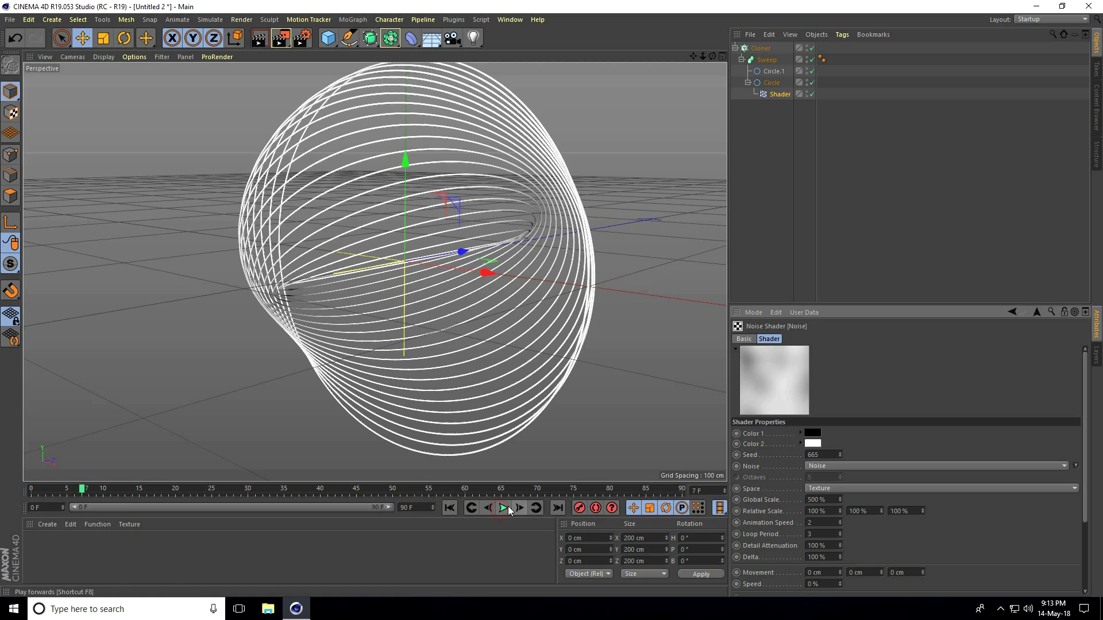
left_click(502, 506)
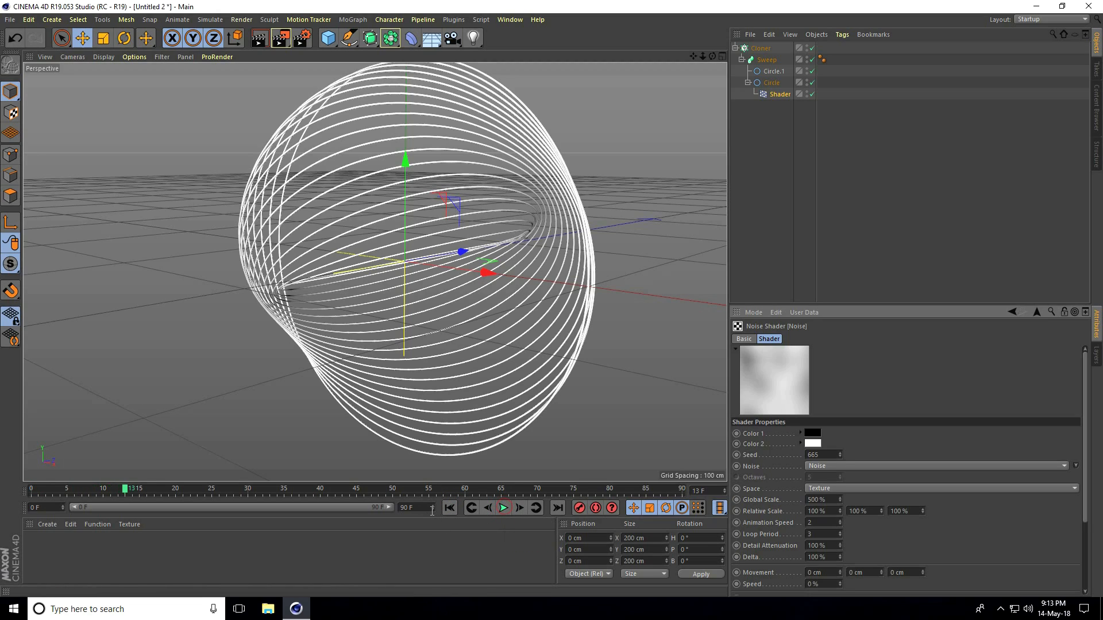
left_click(1013, 312)
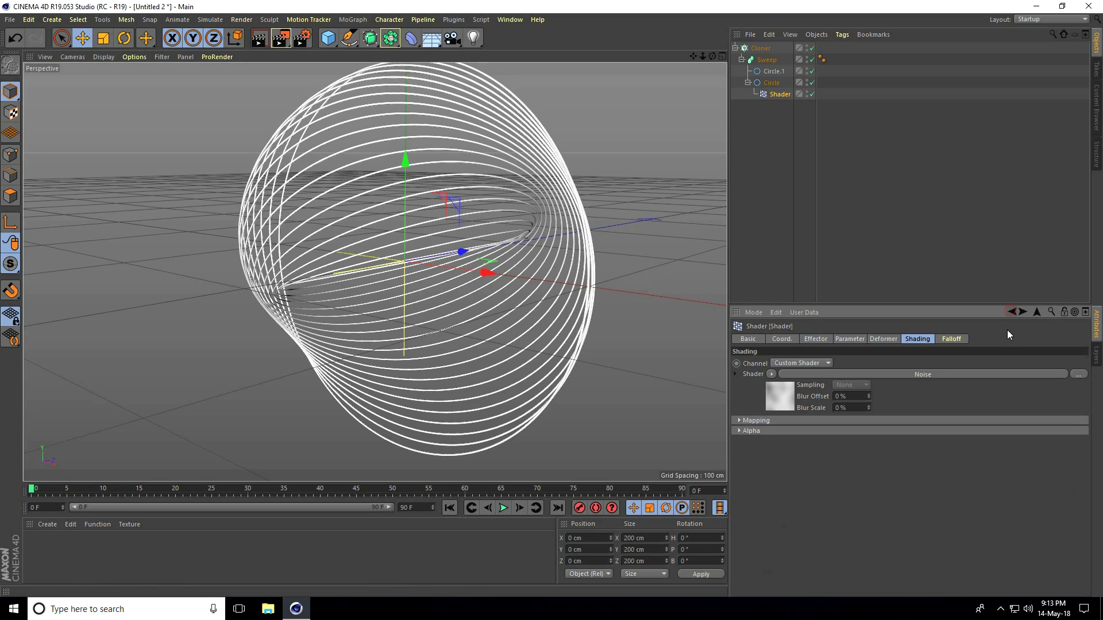
- Set deformation to Point and enable Position with P.Z 50 cm for wavy rings
left_click(882, 338)
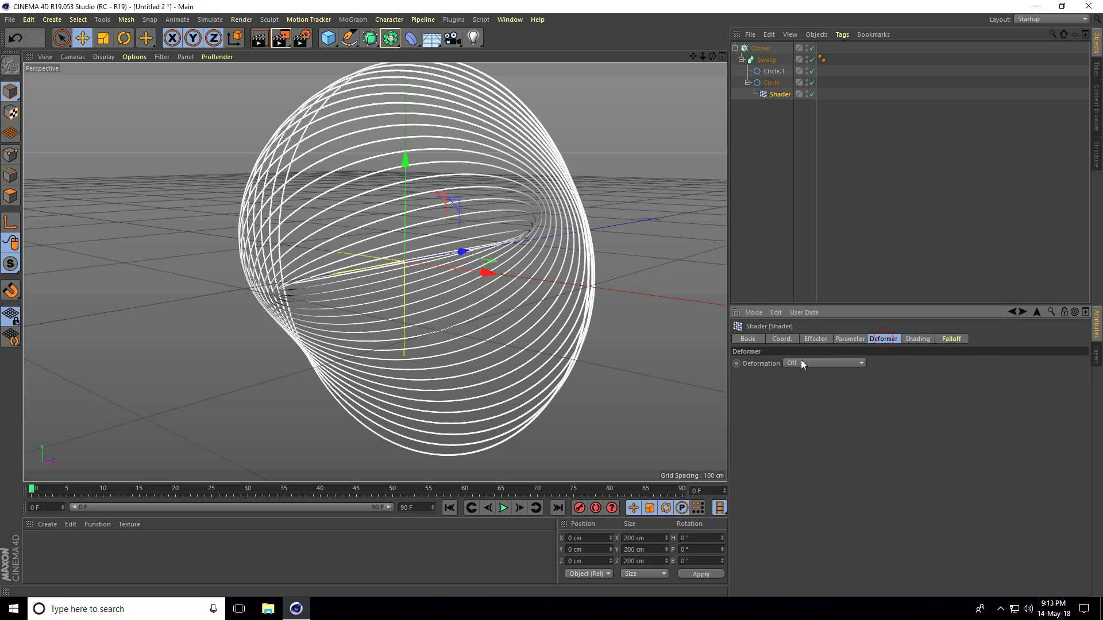
left_click(822, 363)
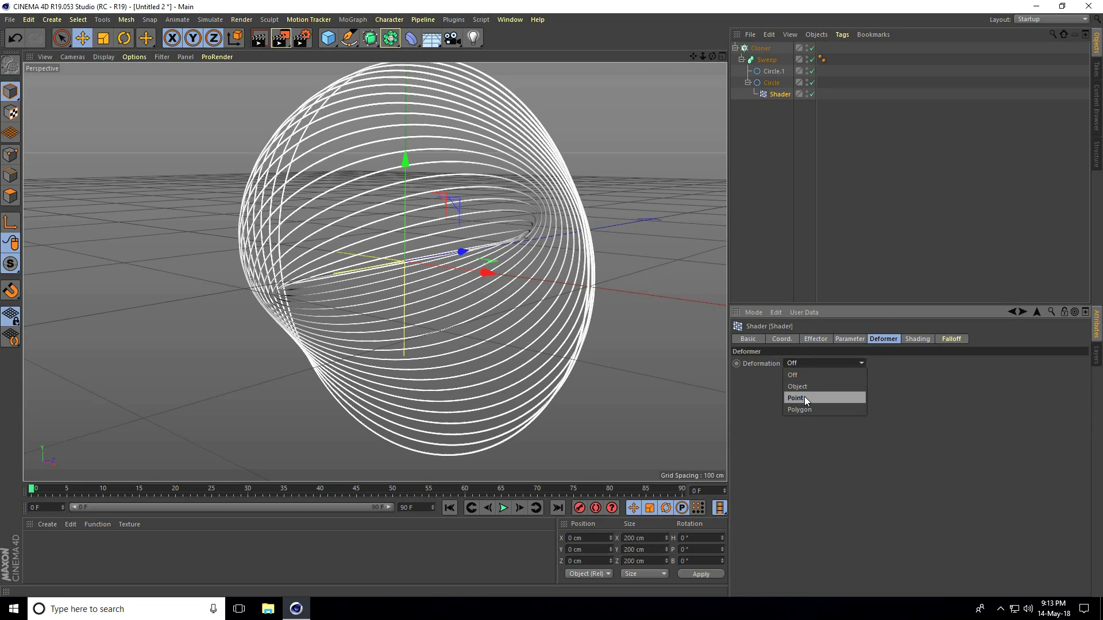
left_click(797, 399)
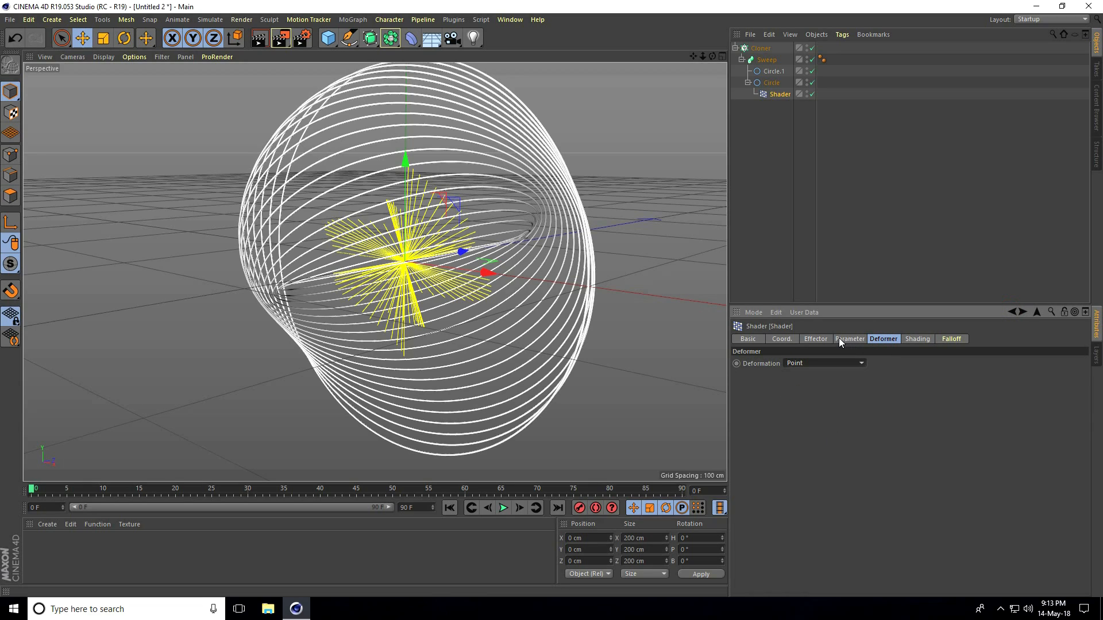
left_click(849, 338)
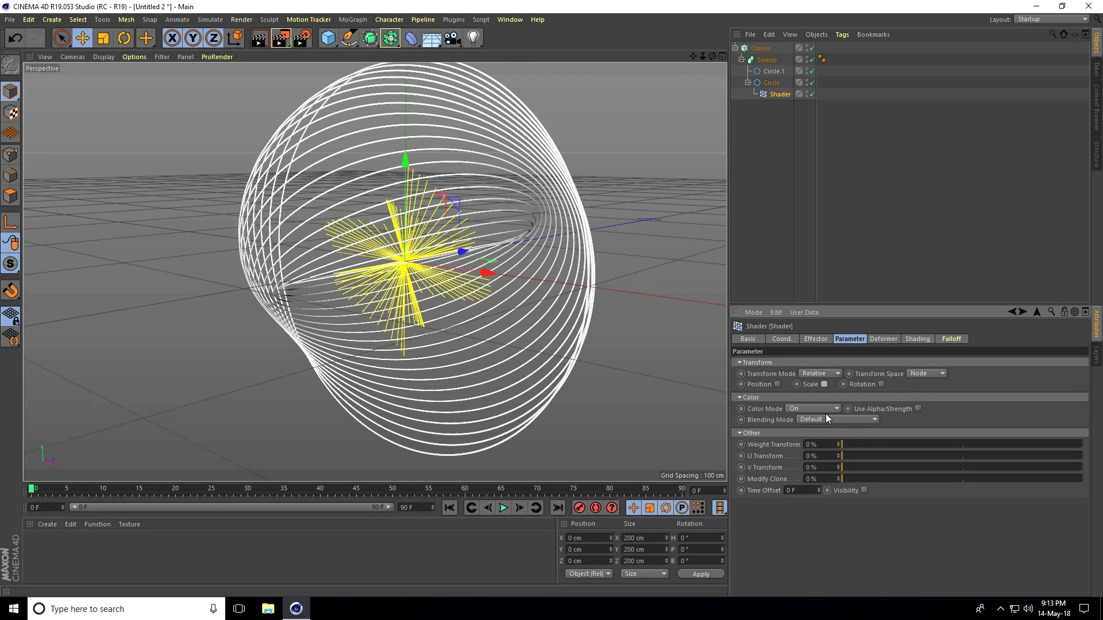
left_click(778, 384)
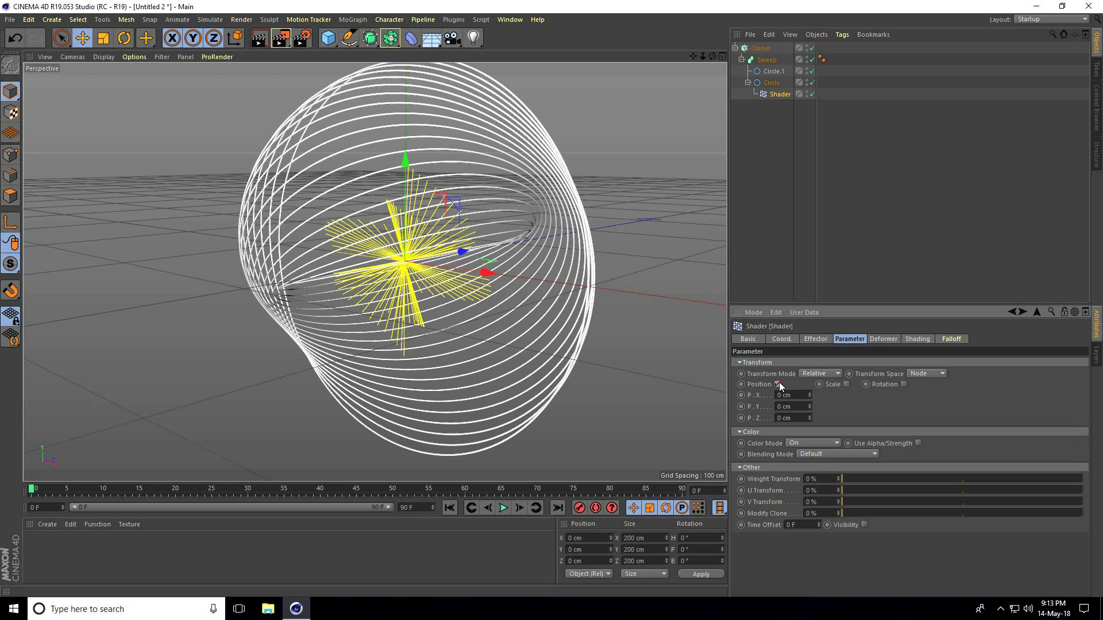
left_click(778, 384)
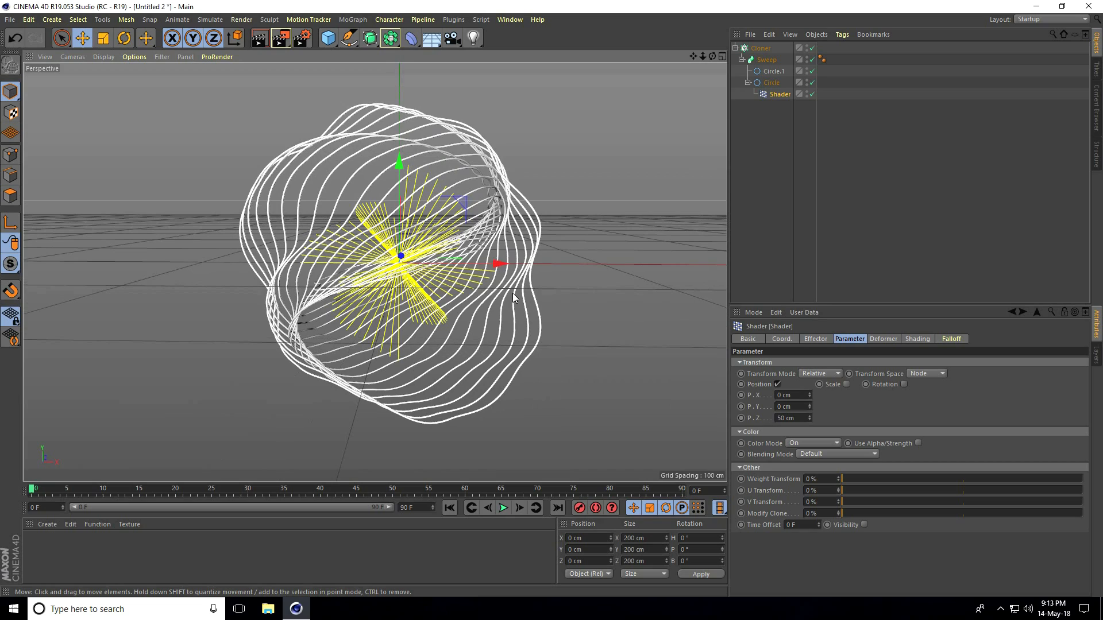
mouse_move(821, 350)
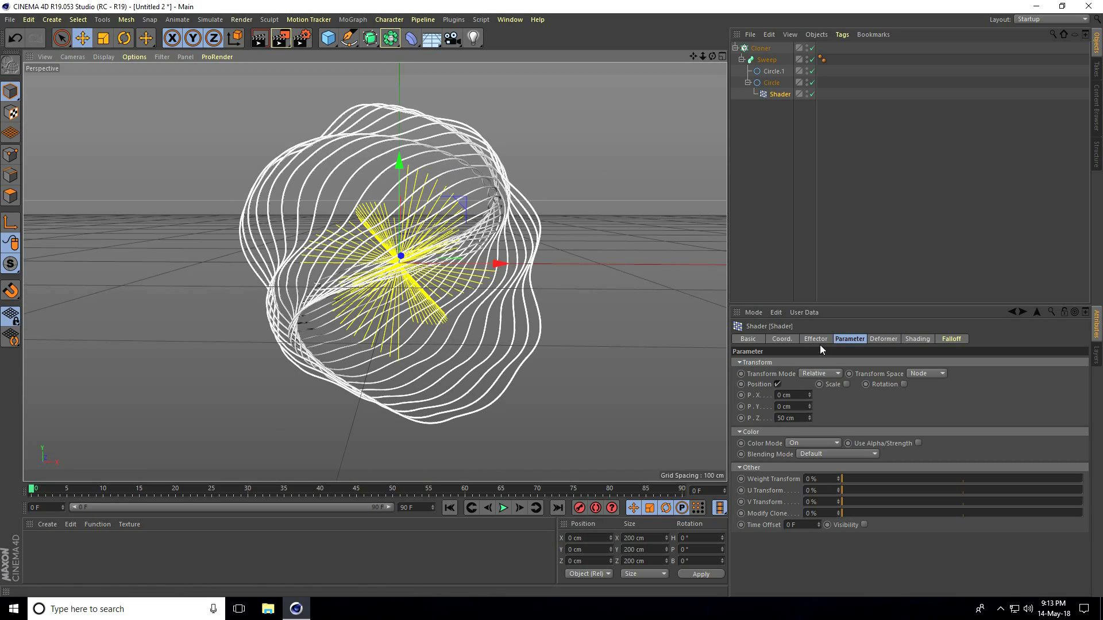
- Play the wavy ring animation and raise the noise Animation Speed to 3
left_click(814, 338)
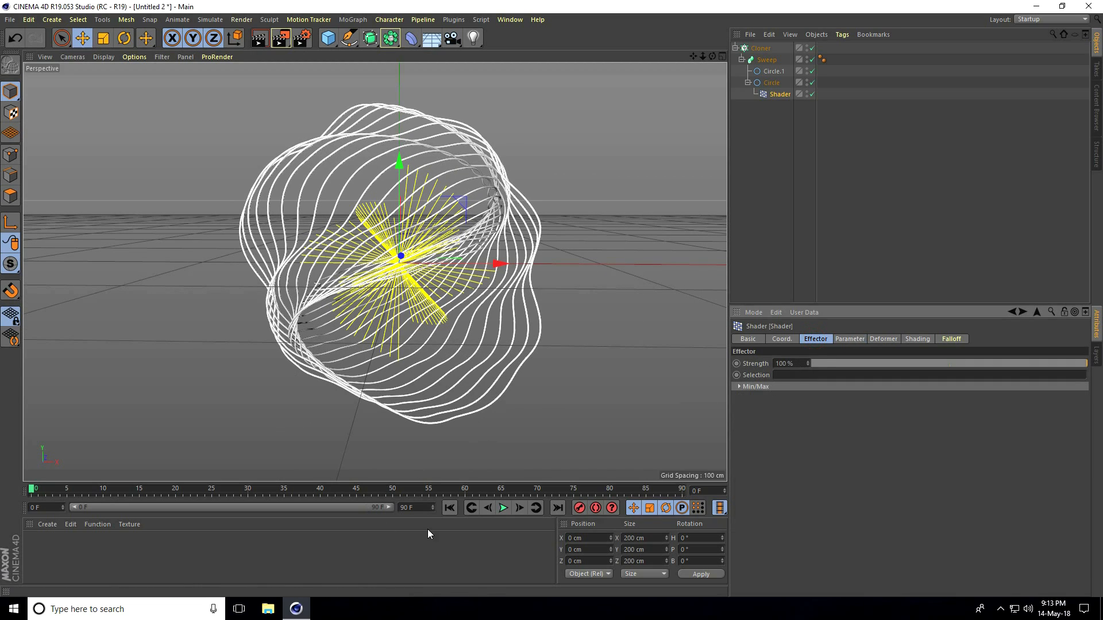
left_click(502, 506)
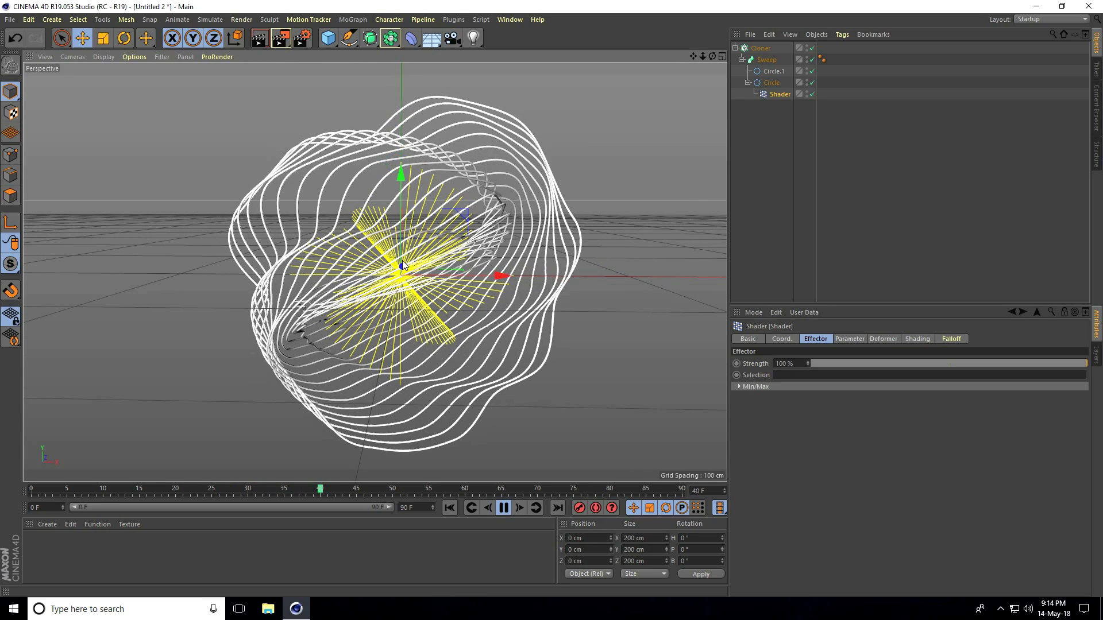
left_click(502, 508)
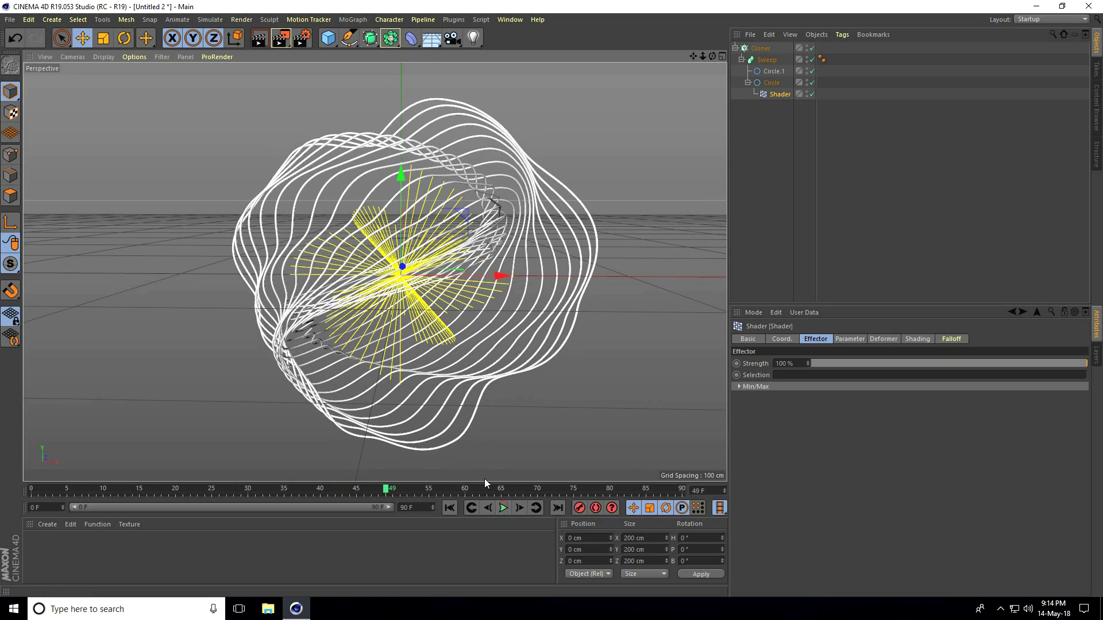
left_click(917, 337)
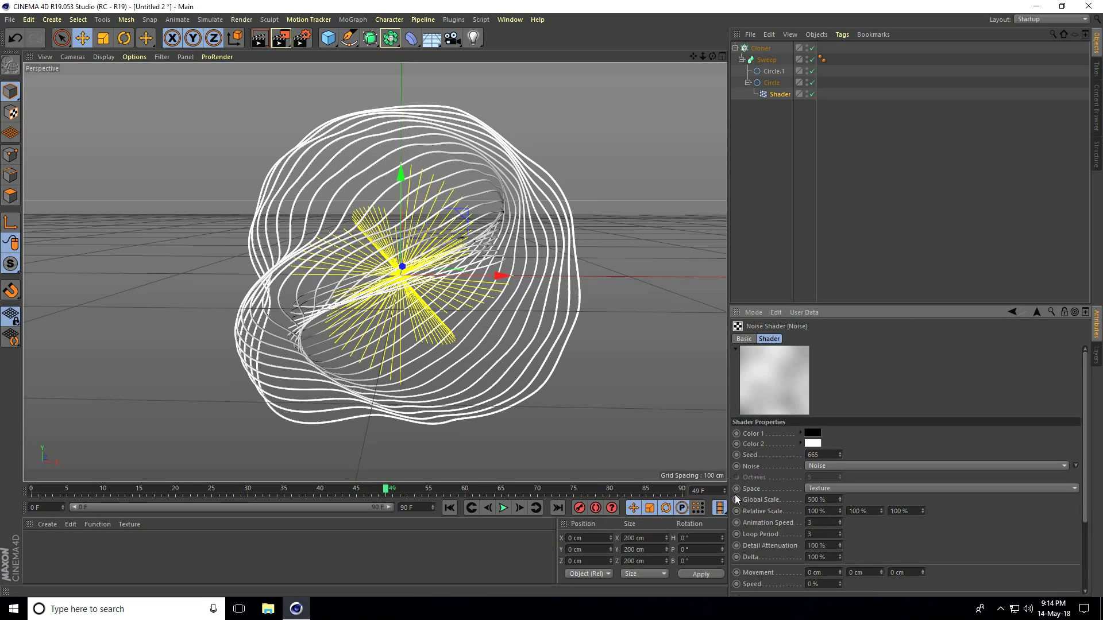
- Replay the faster animation and group the ring cluster under a Null
left_click(503, 506)
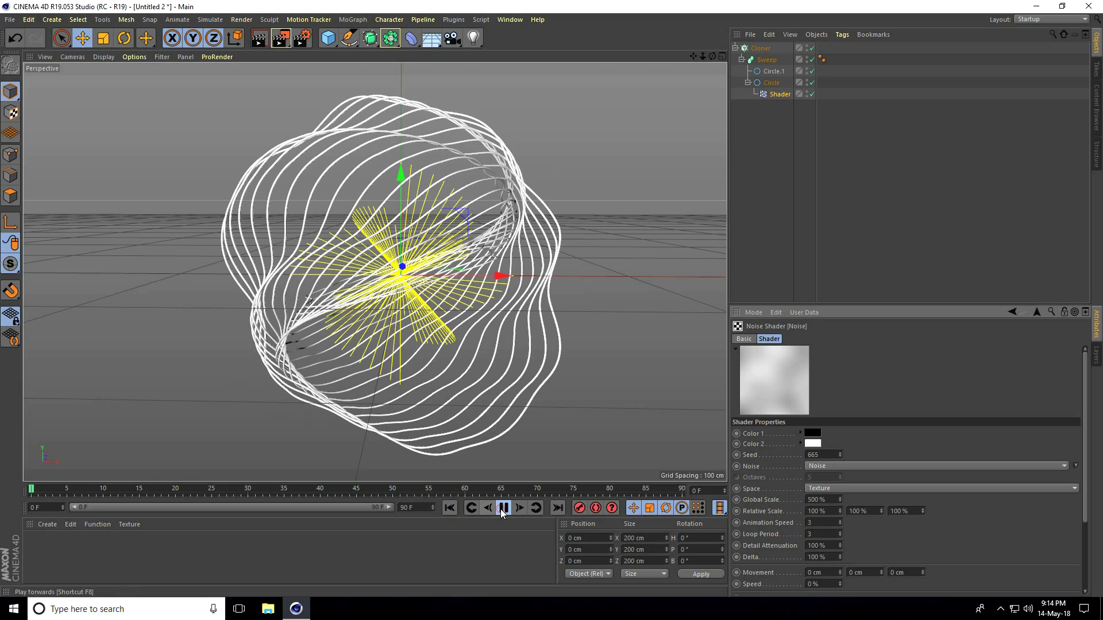
left_click(503, 508)
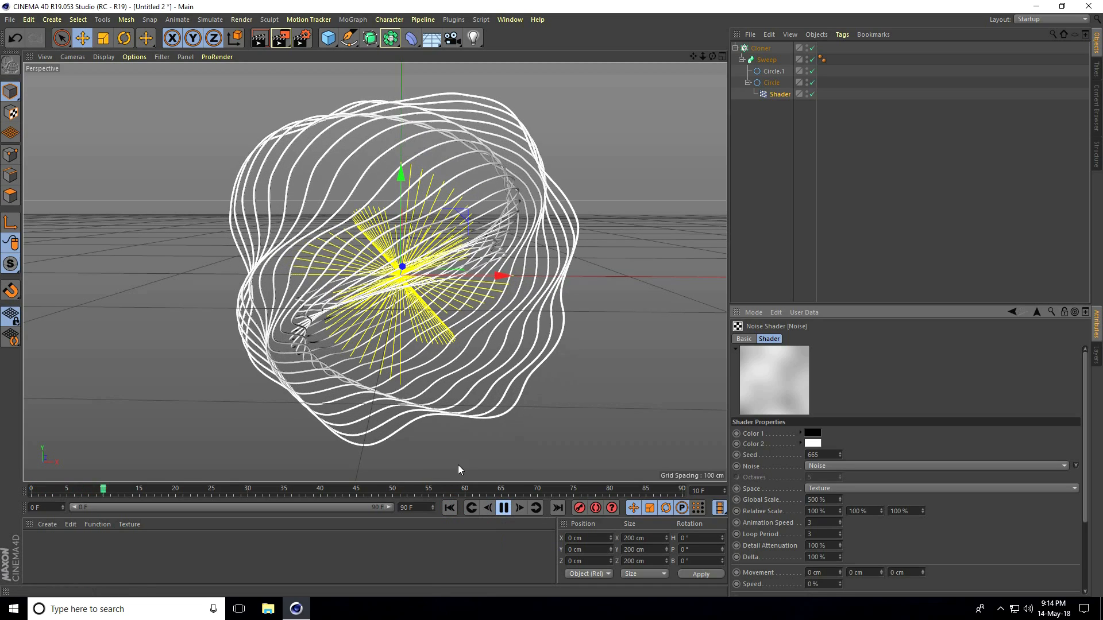
left_click(503, 507)
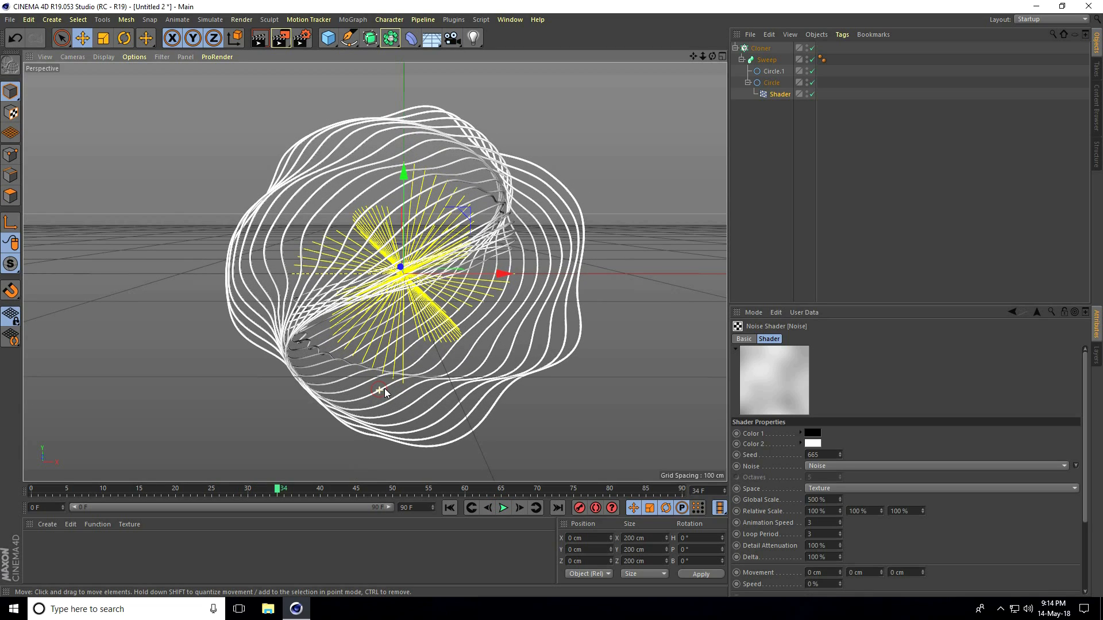
left_click(328, 38)
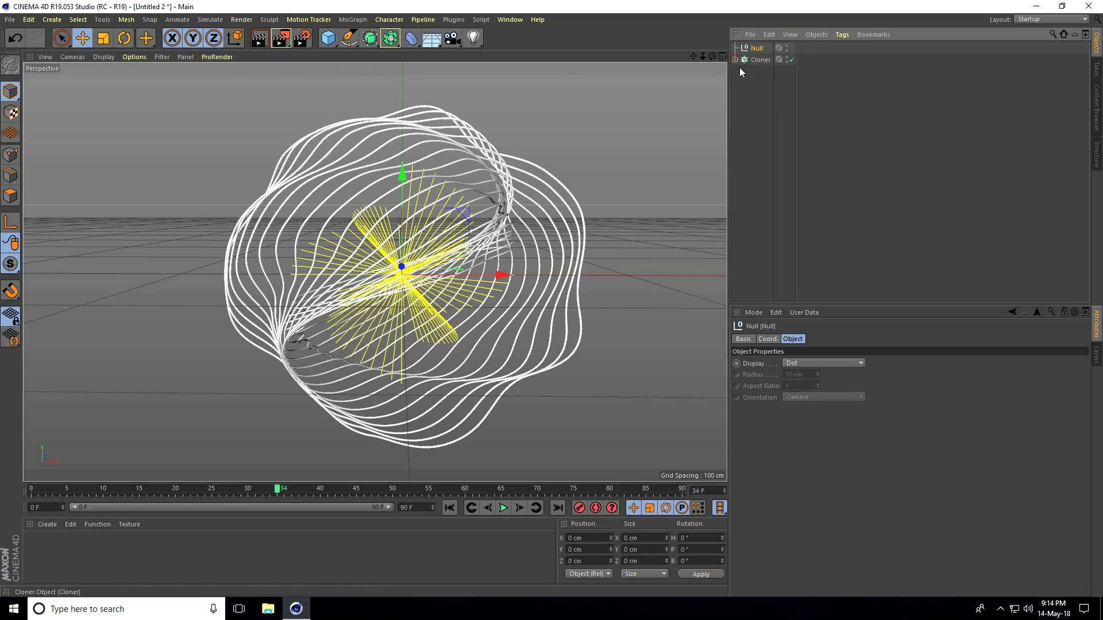
- Duplicate the ring cluster group twice, spread the copies apart and shrink the third
left_click(761, 59)
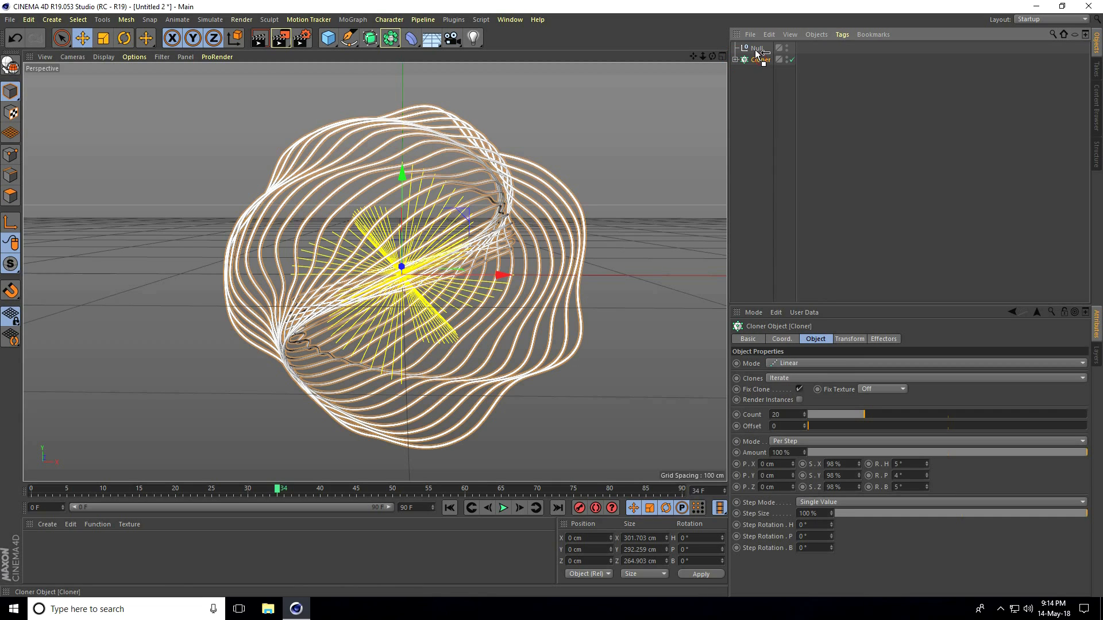
left_click(758, 48)
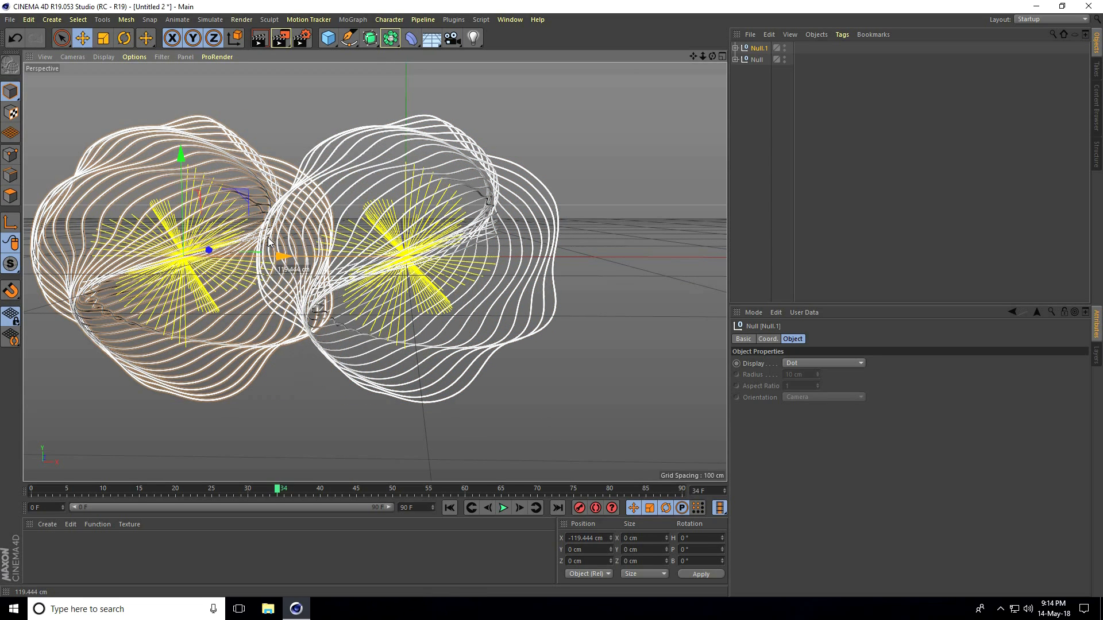
left_click(103, 38)
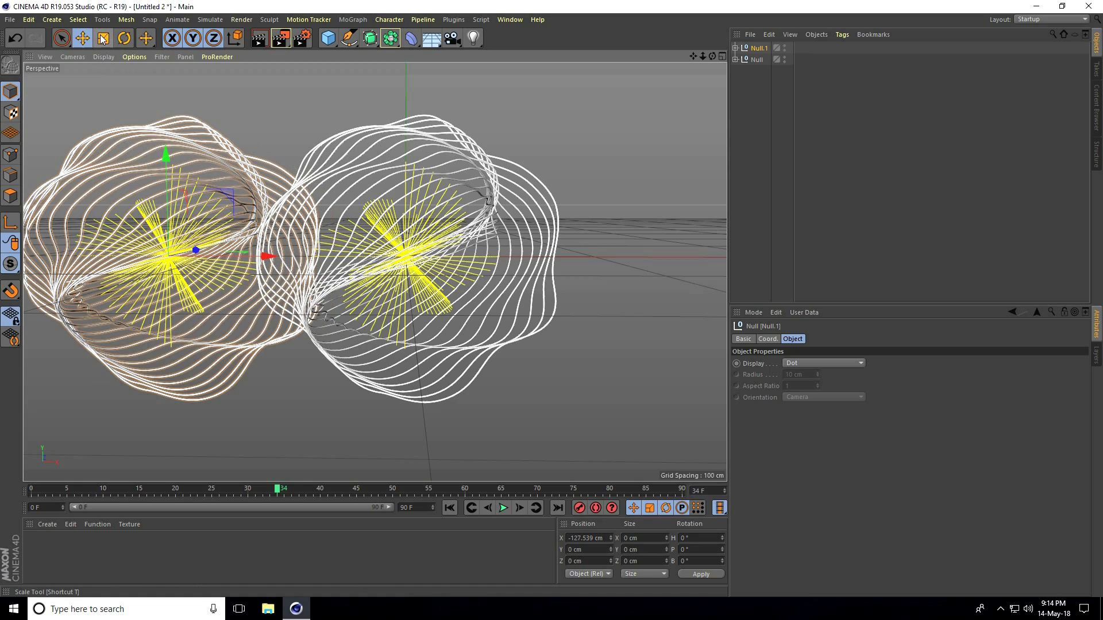
left_click(103, 38)
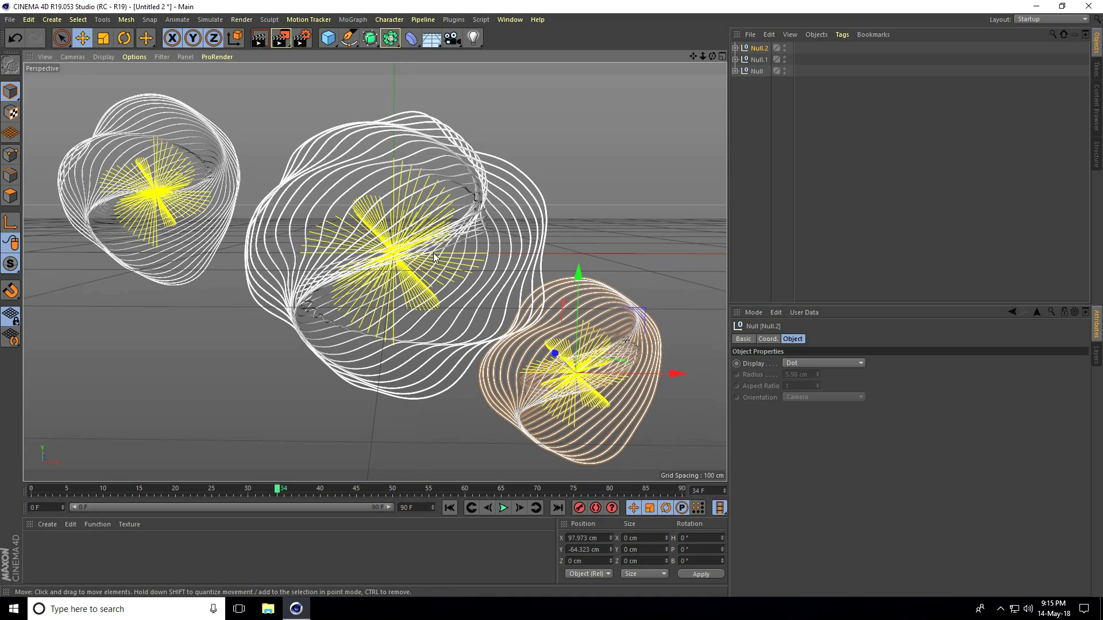
- Create a blue luminance material with Glow at 10% inner and 50% outer strength
left_click(46, 524)
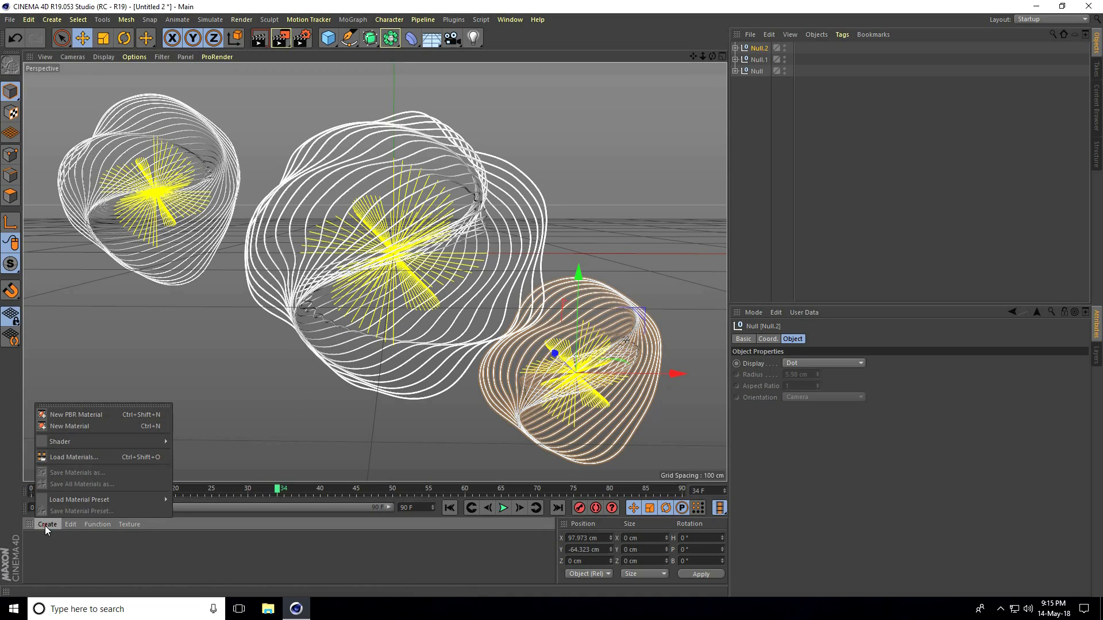
left_click(69, 427)
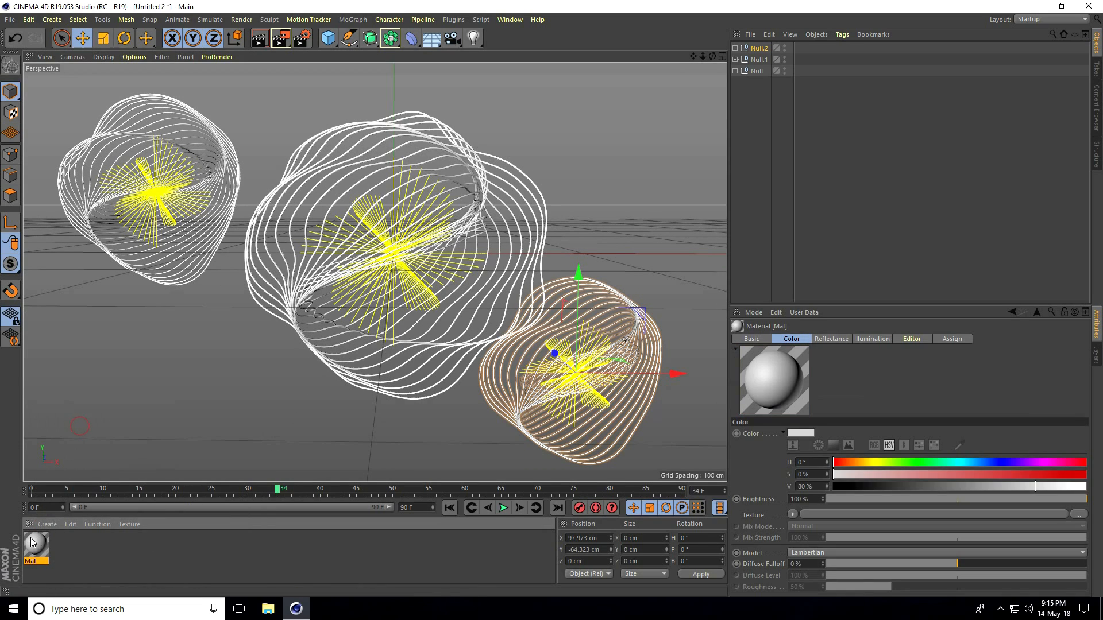
double_click(31, 545)
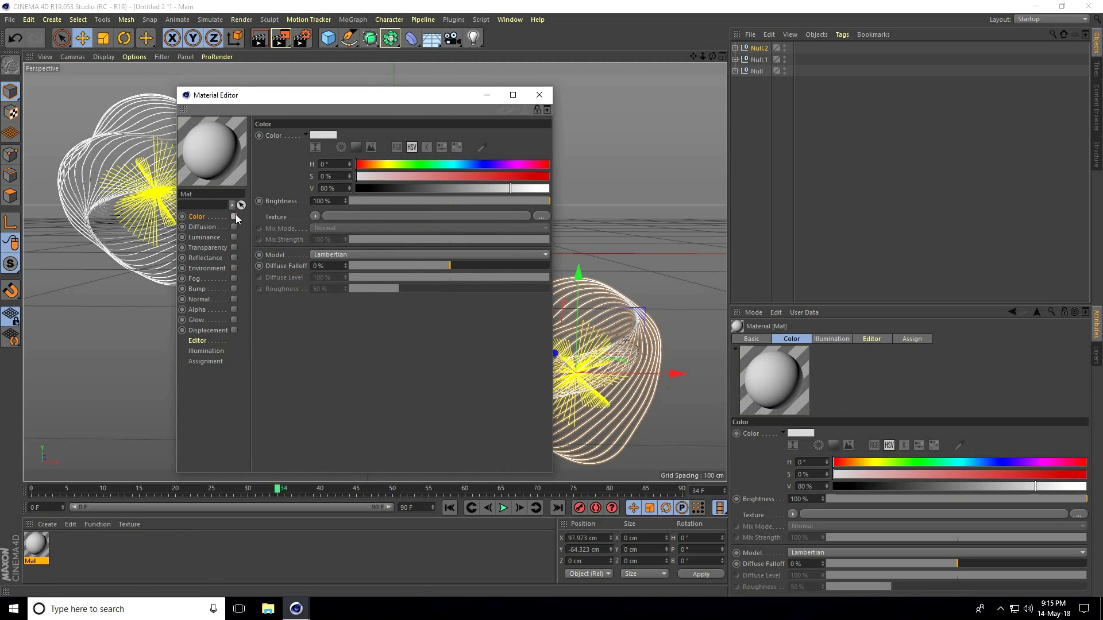
left_click(235, 237)
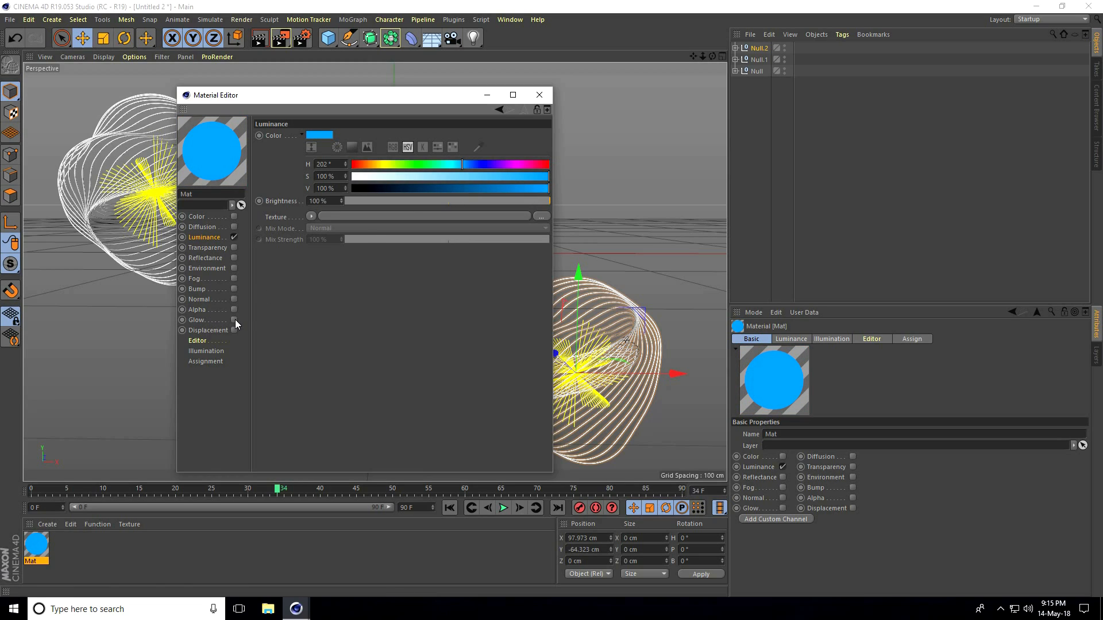
left_click(234, 321)
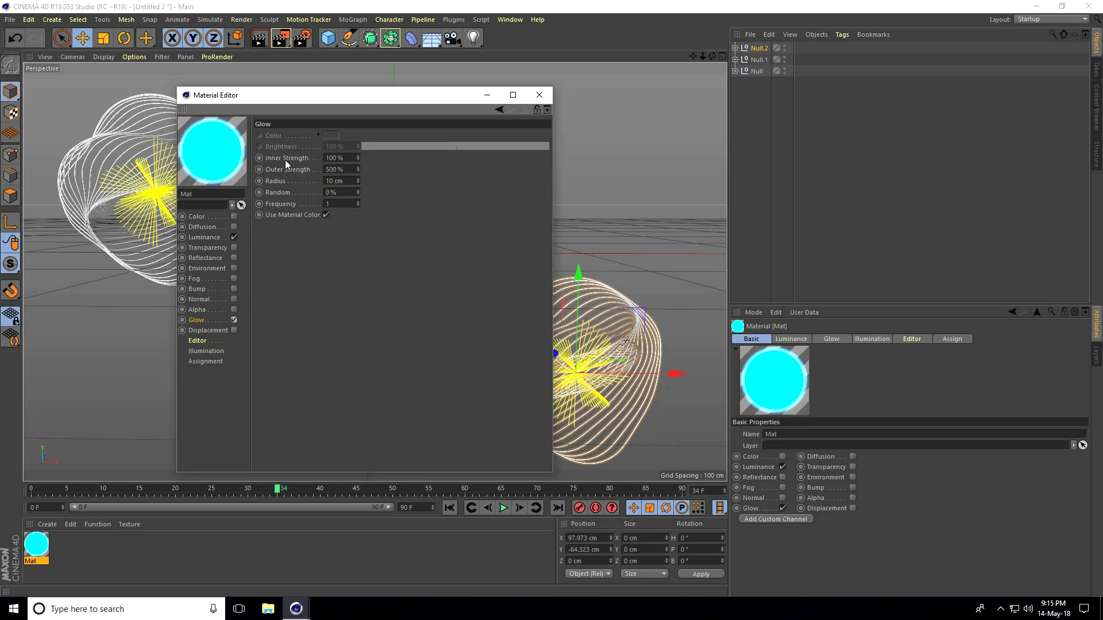
left_click(357, 157)
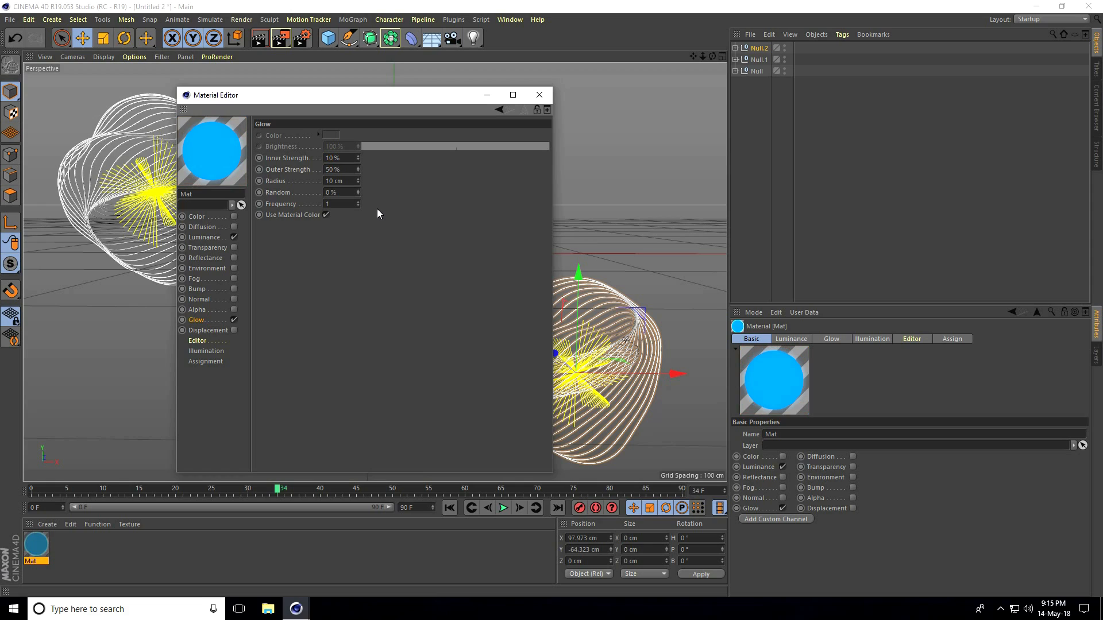
left_click(540, 95)
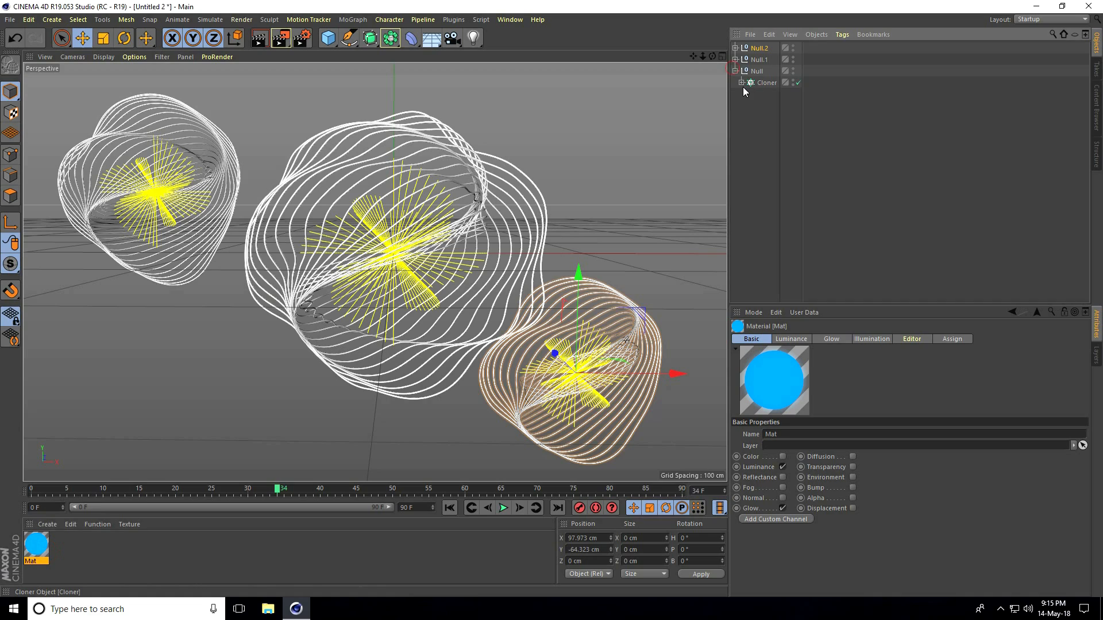
- Recolour the first material copy's Luminance to pink for the left Sweep
left_click(740, 83)
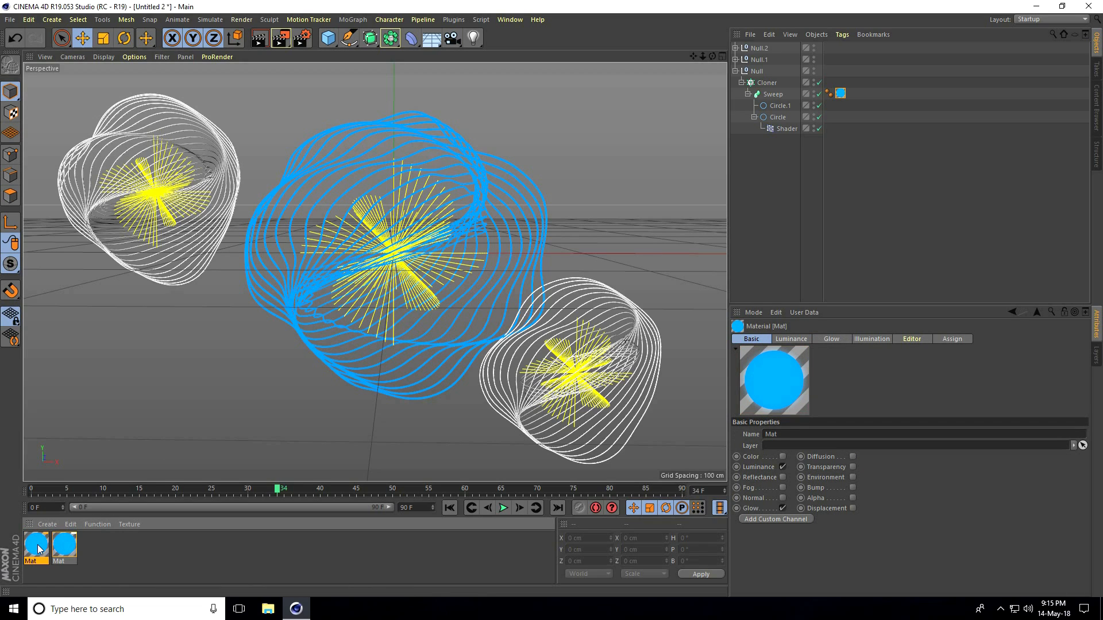
double_click(36, 547)
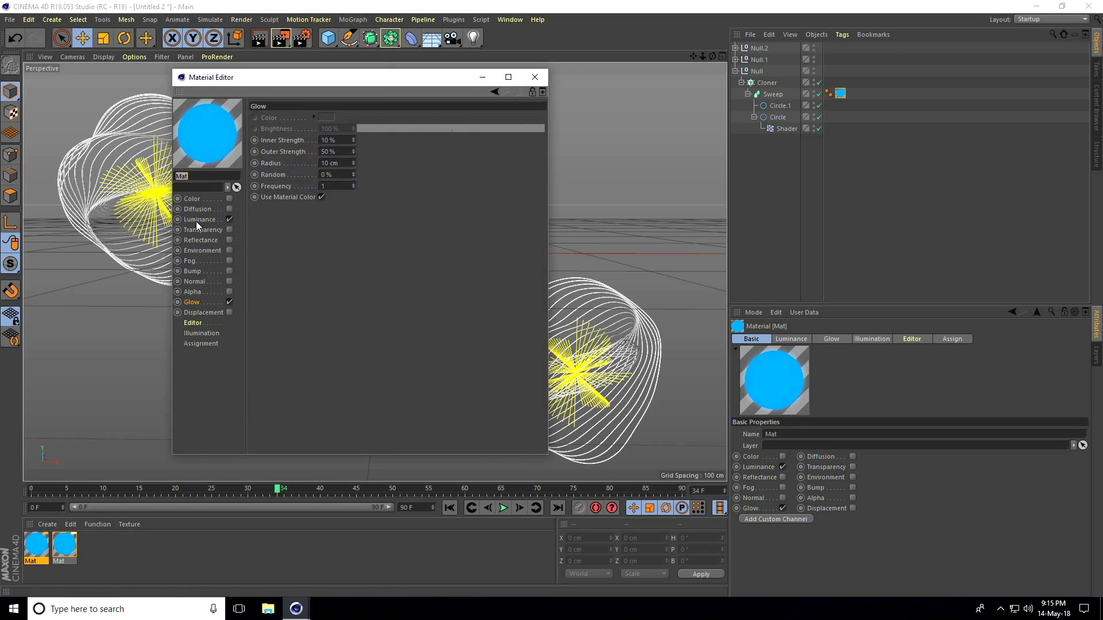
left_click(201, 218)
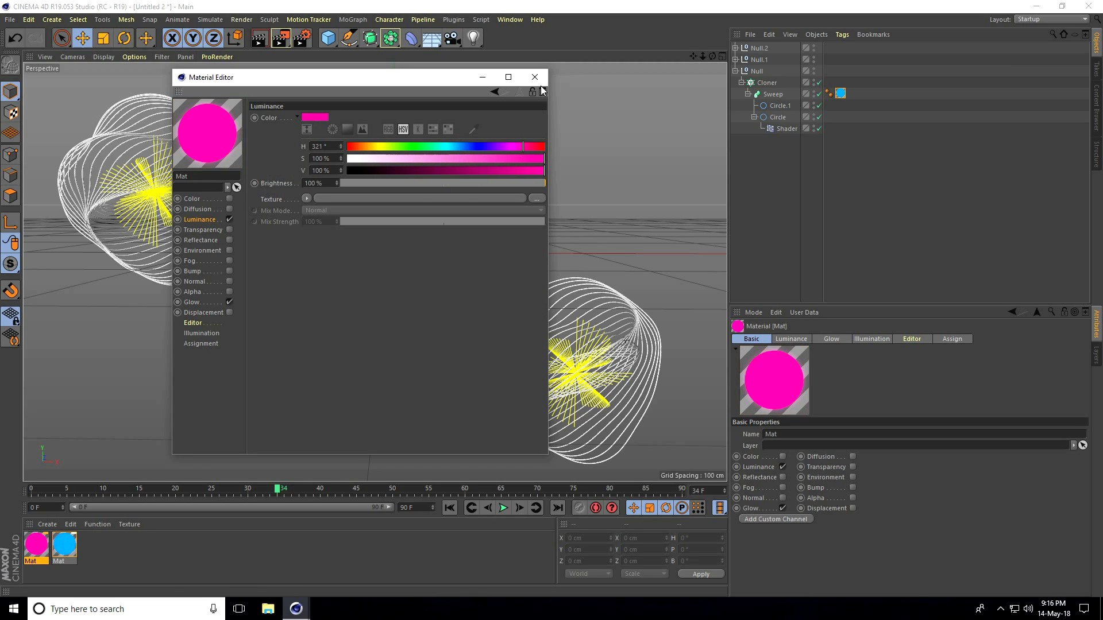
left_click(534, 77)
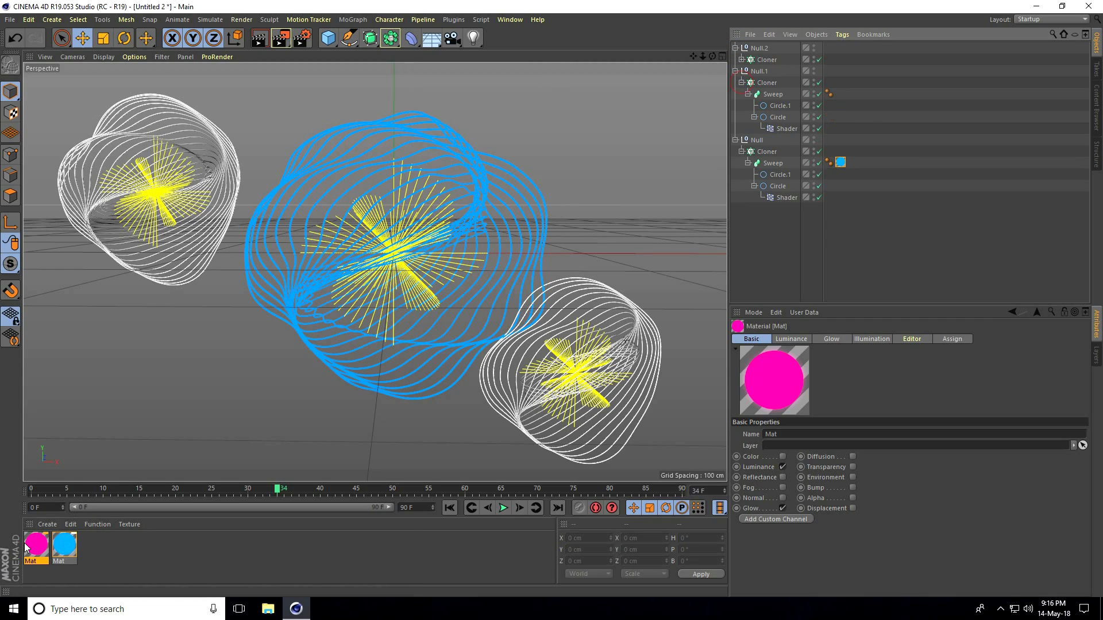
- Duplicate the material again and edit the newest copy toward a green Luminance
left_click(839, 93)
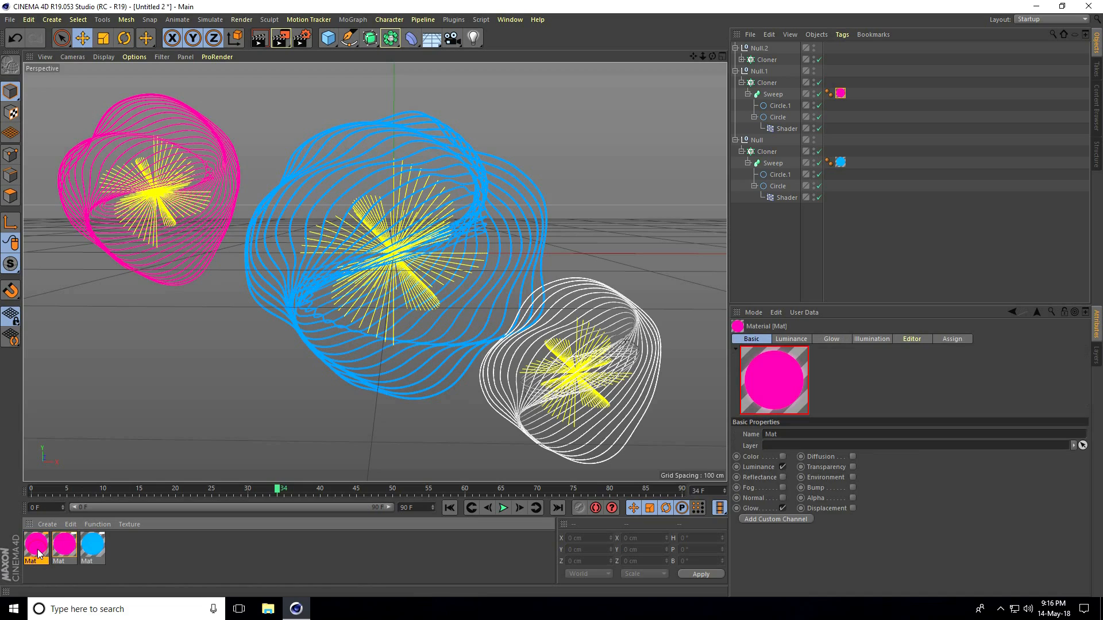
double_click(36, 547)
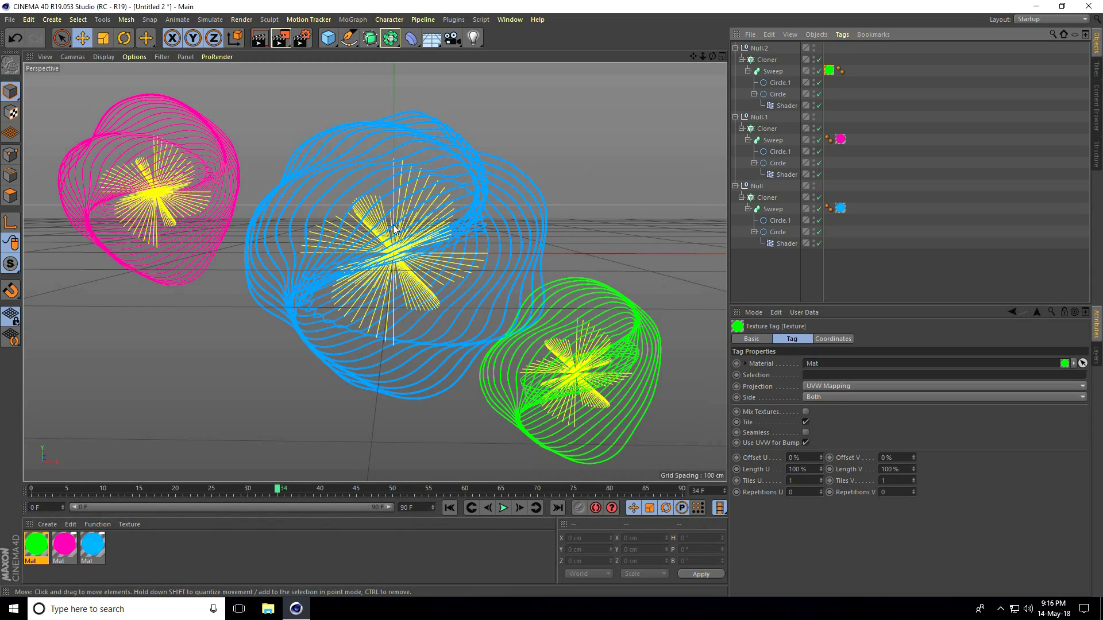
mouse_move(398, 171)
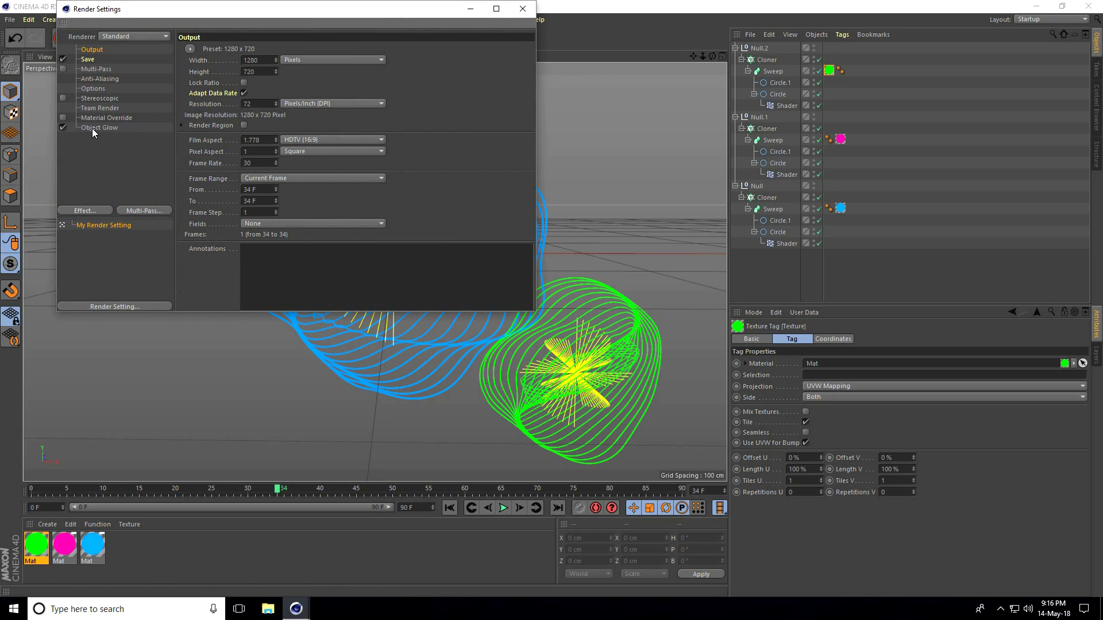
mouse_move(115, 115)
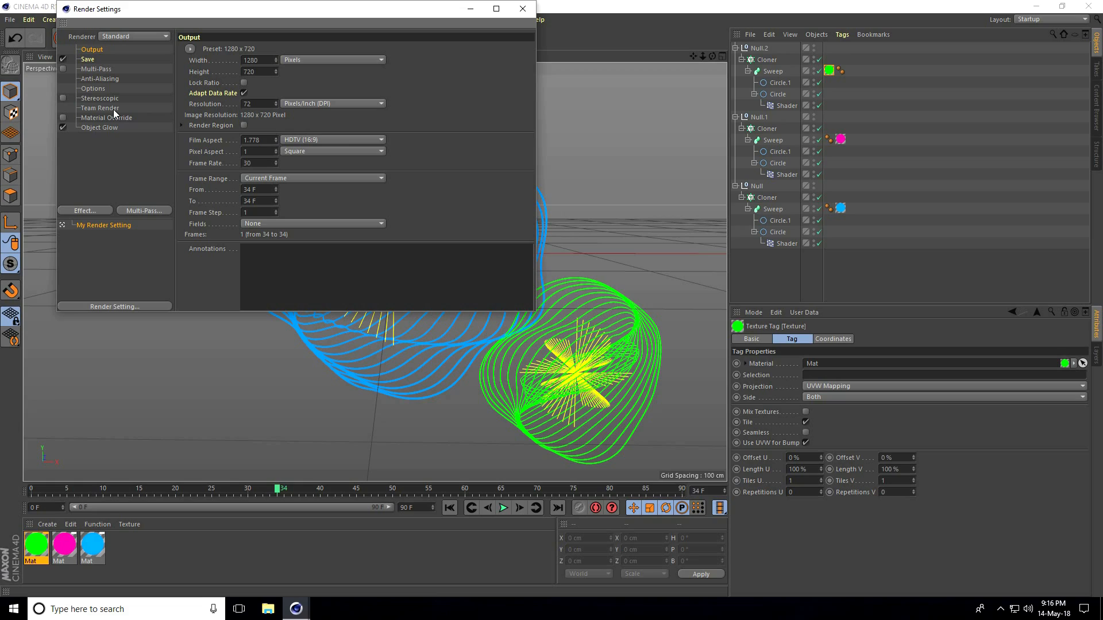
- Set Output to the HDTV 1080 29.97 preset (1920×1080) with Frame Range All Frames, 0–300
left_click(100, 78)
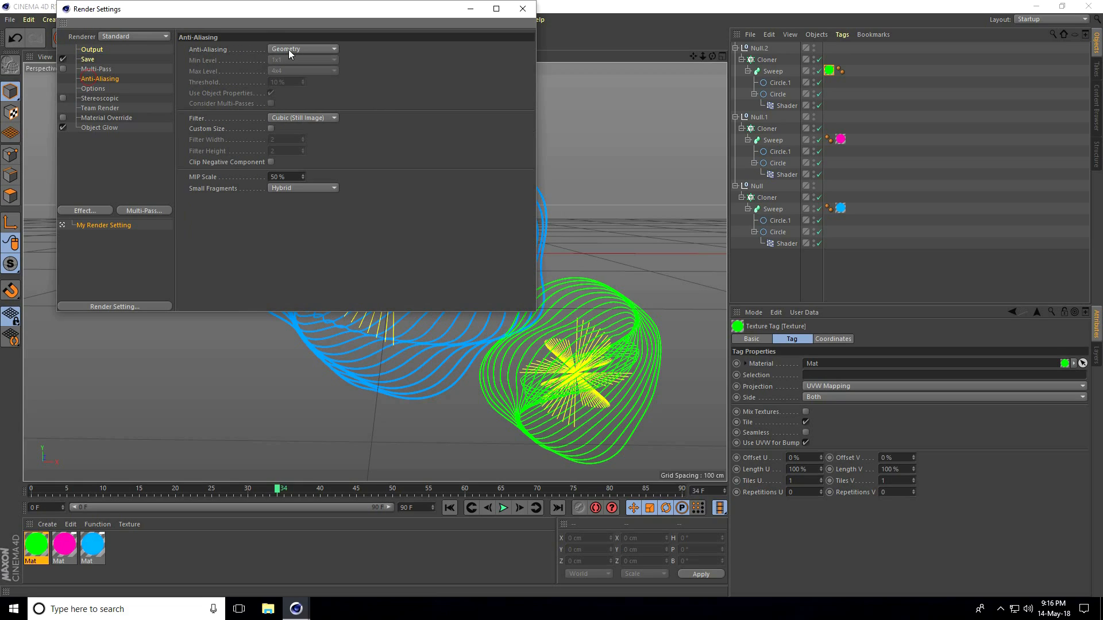
left_click(92, 49)
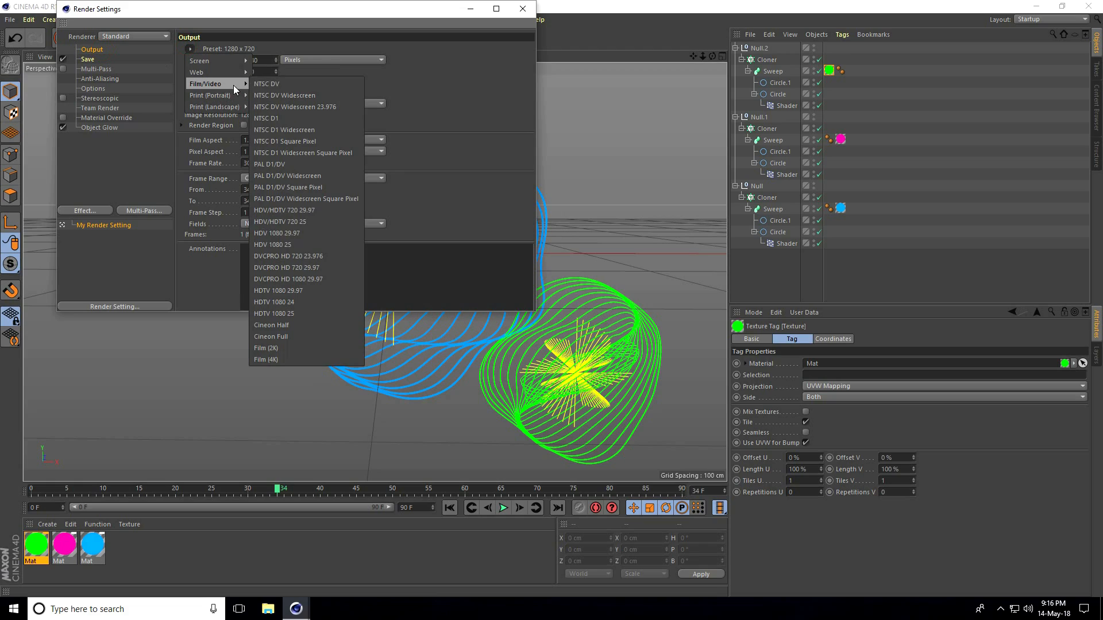
left_click(278, 290)
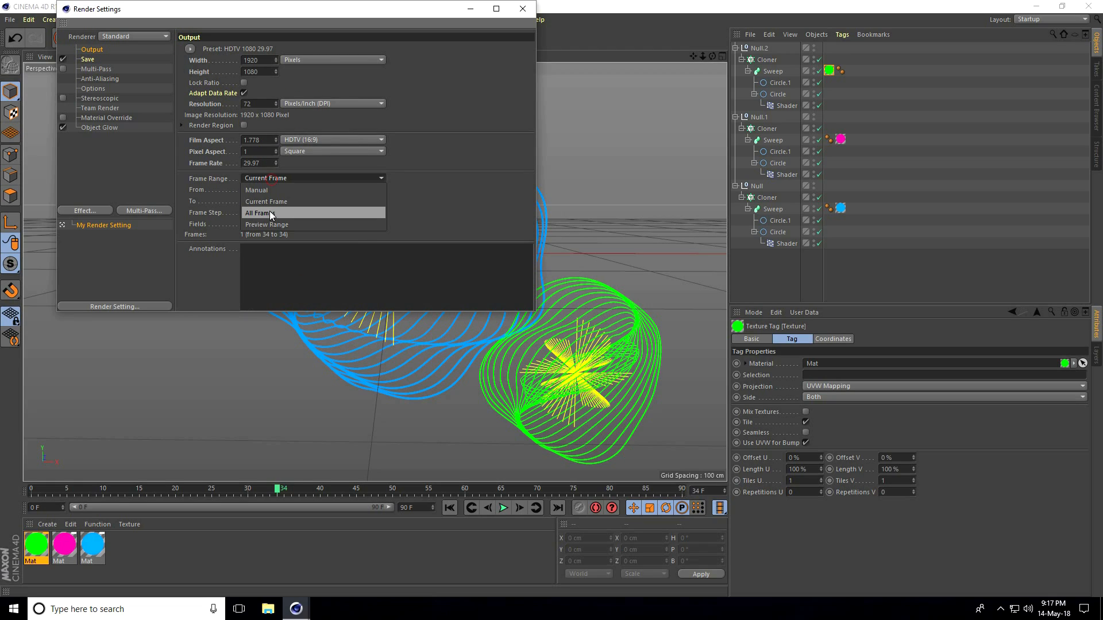
left_click(259, 213)
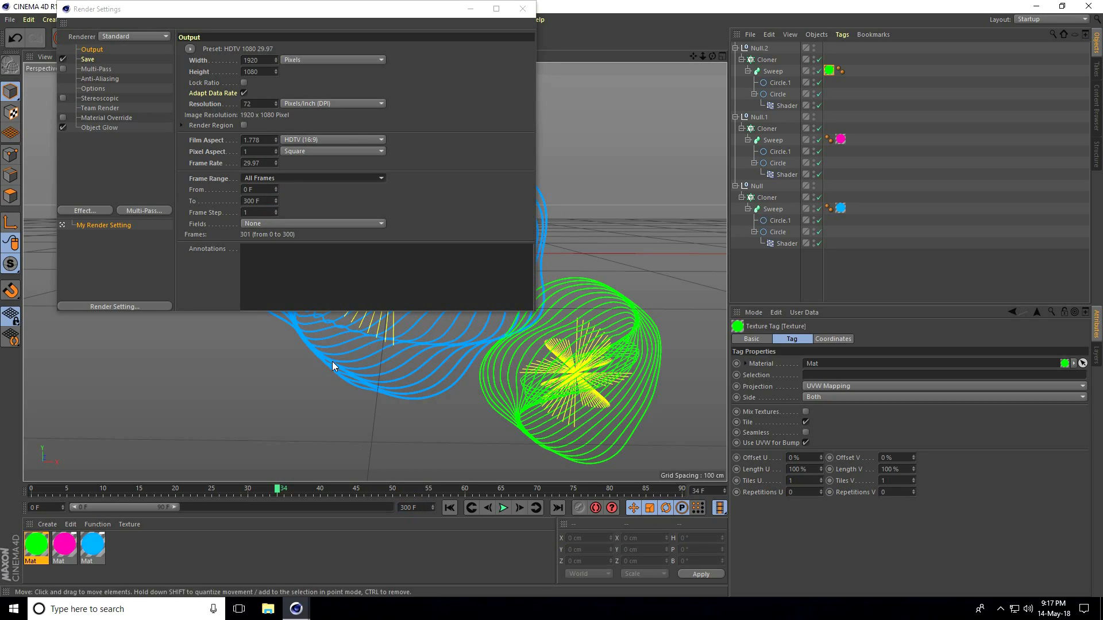
left_click(87, 58)
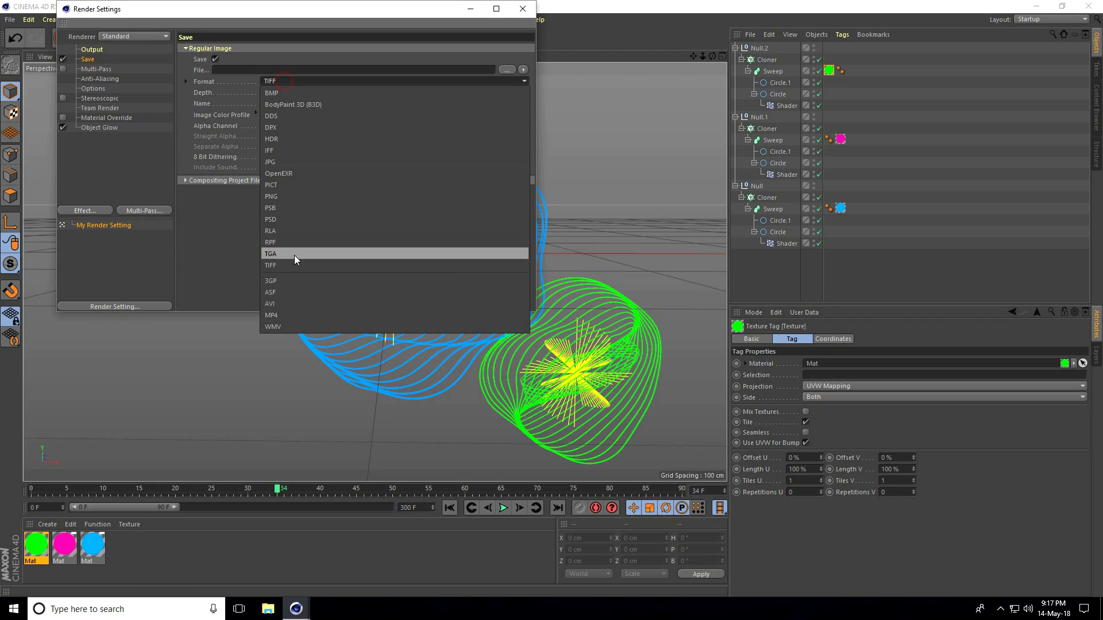
- Set Save format to AVI and make a new wave folder on the Desktop as the destination
left_click(271, 304)
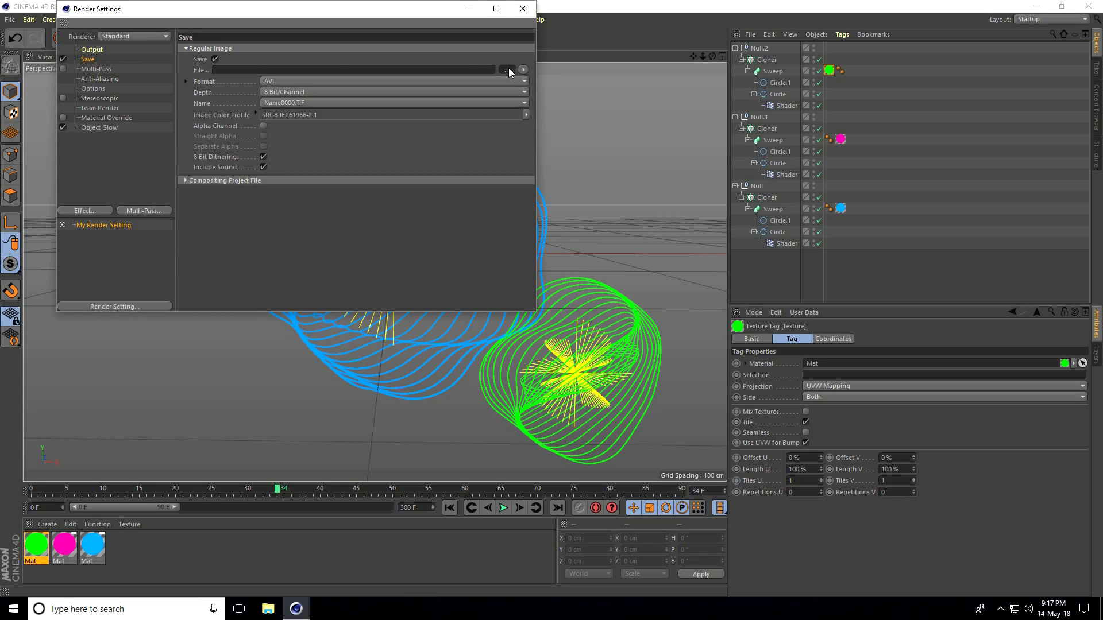
left_click(524, 70)
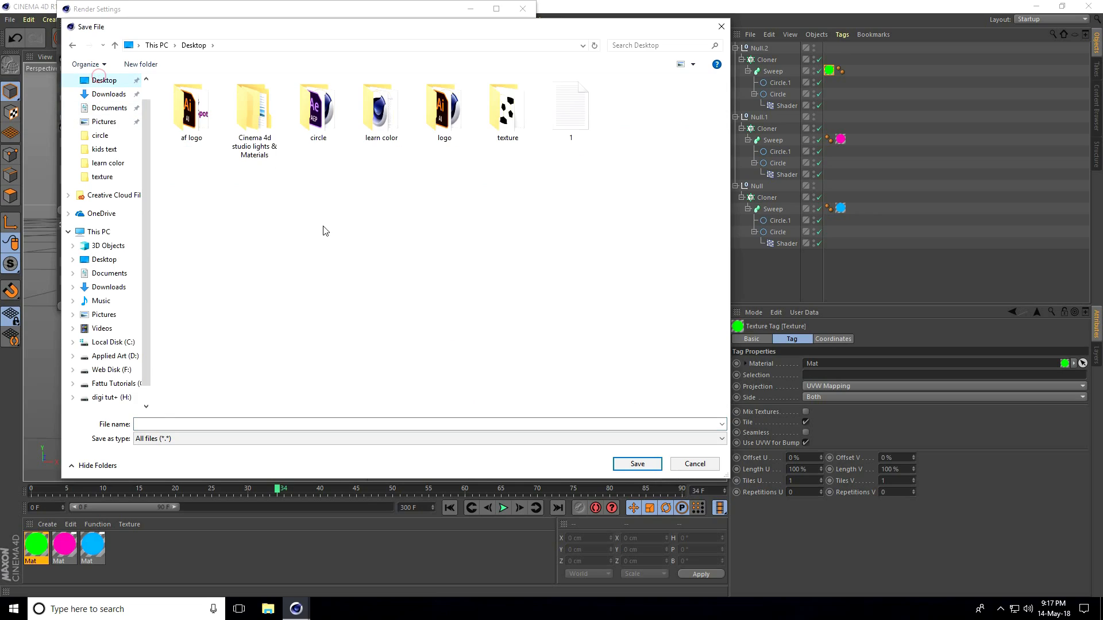
left_click(140, 65)
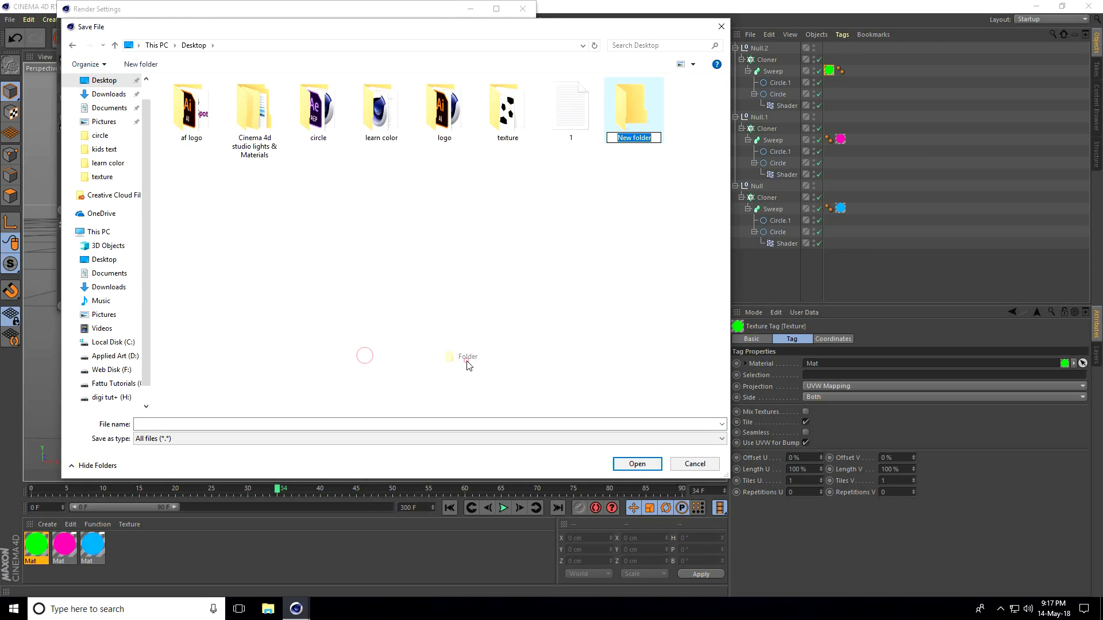
double_click(632, 106)
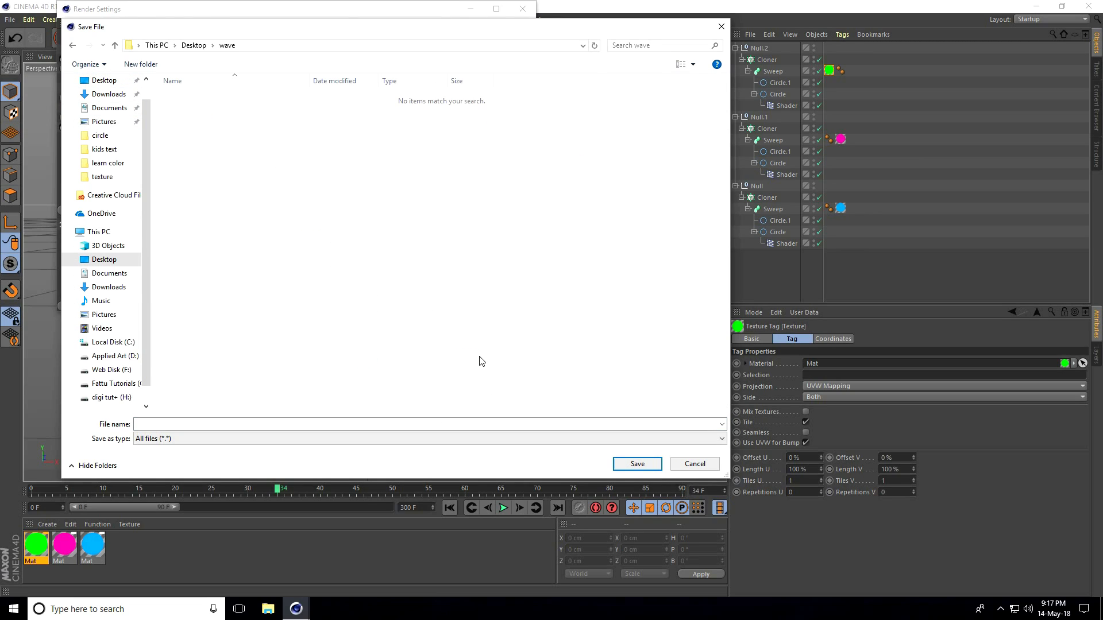
- Name the output file 'a', confirm the save path and leave Render Settings
type("a")
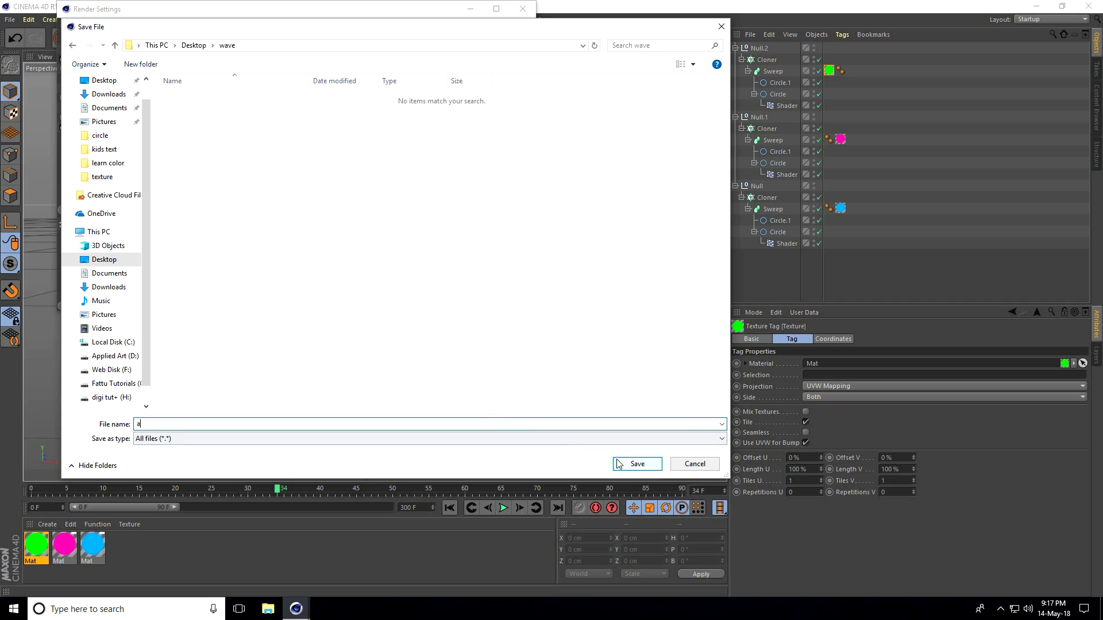
left_click(636, 463)
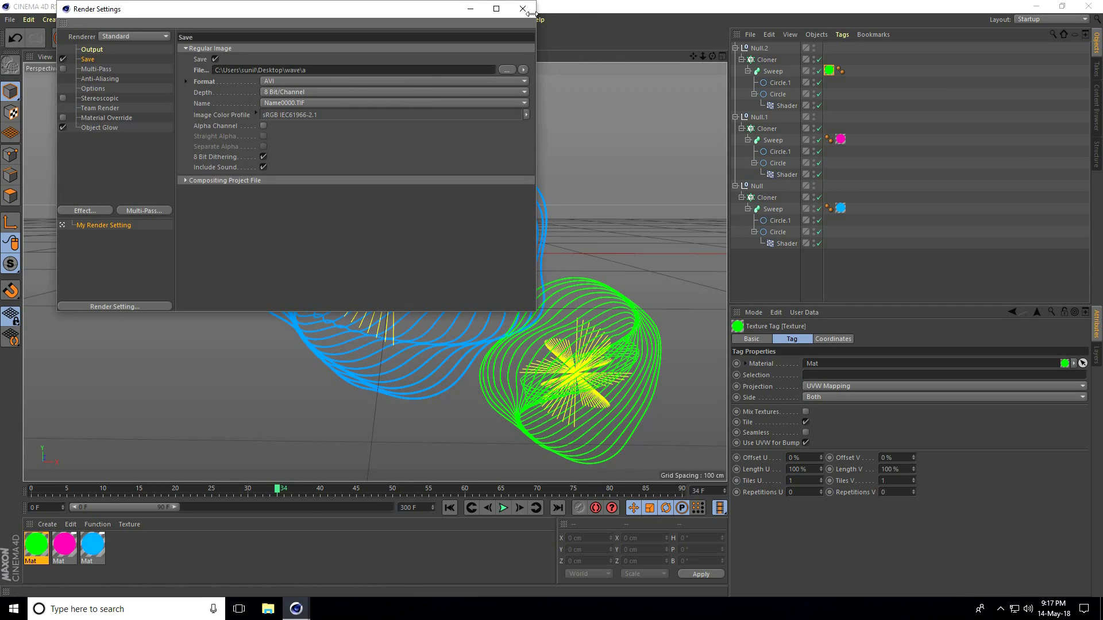
left_click(523, 8)
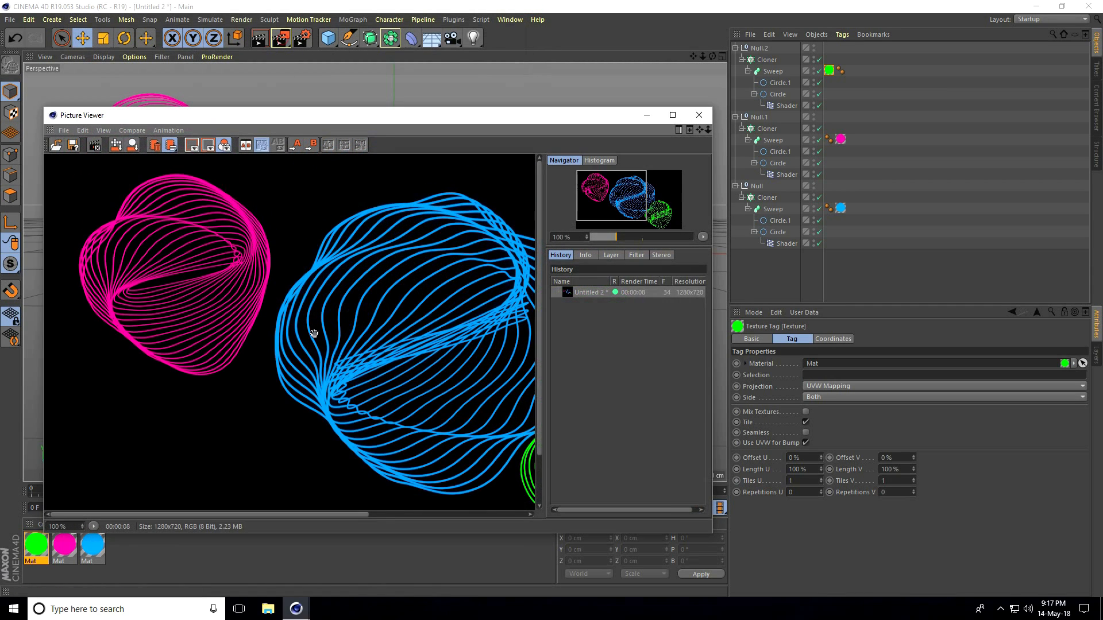